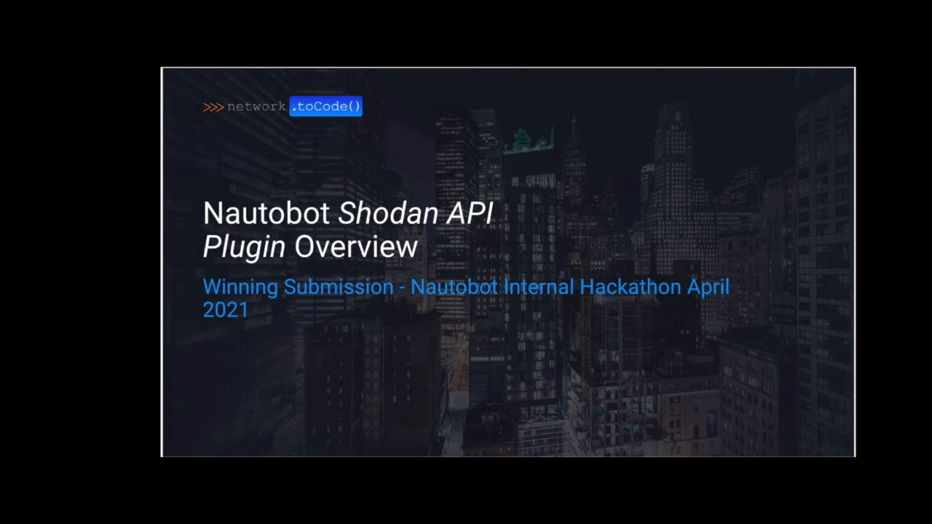
Step through the Agenda and The Team! slides to reach The Problem Statement slide.
key("Right")
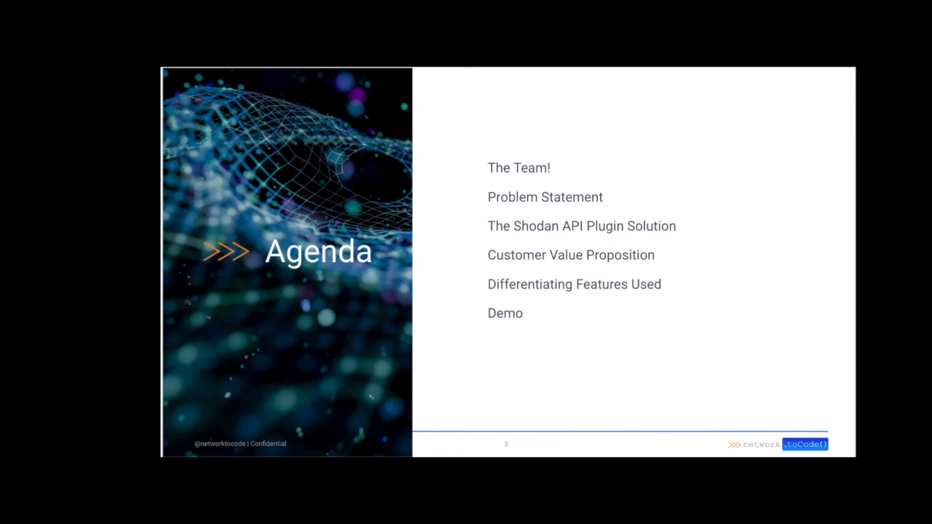
key("Right")
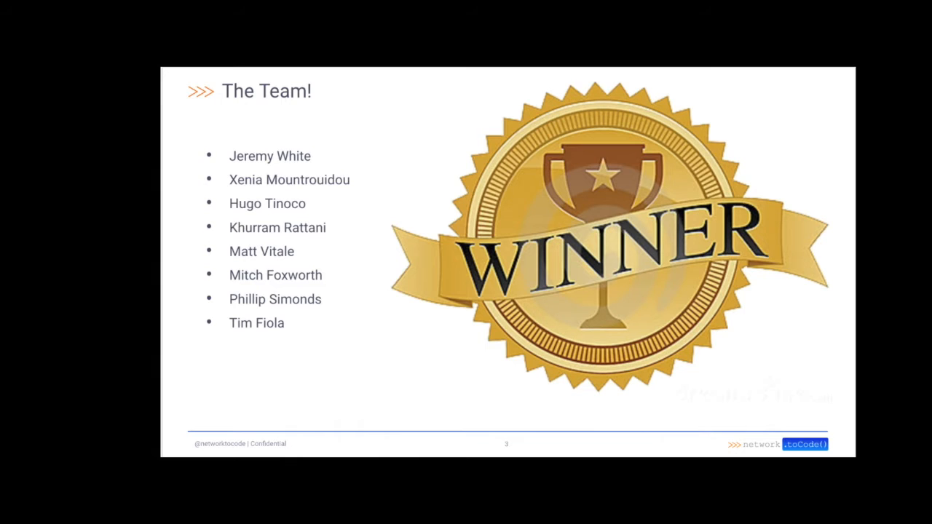
key("Right")
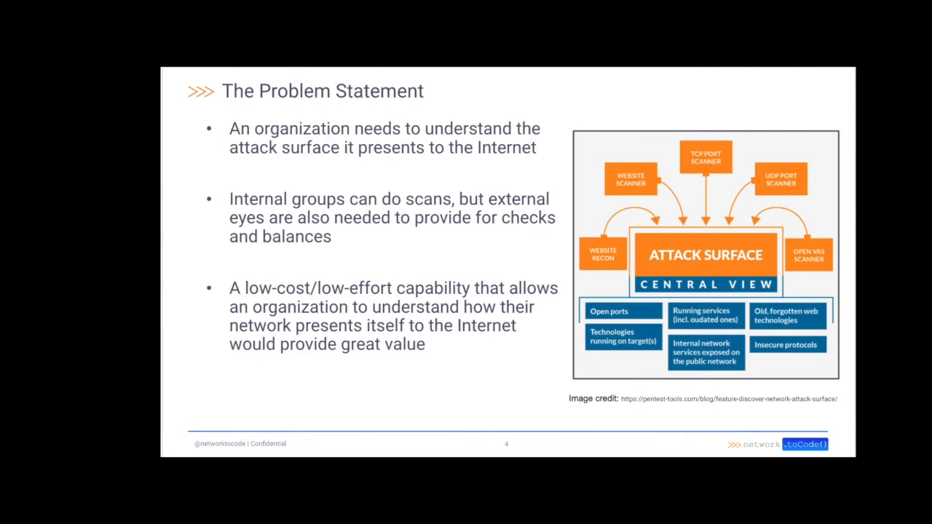
Step through The Solution and customer proposition slides to Addressing Security: Checks and Balances.
key("Right")
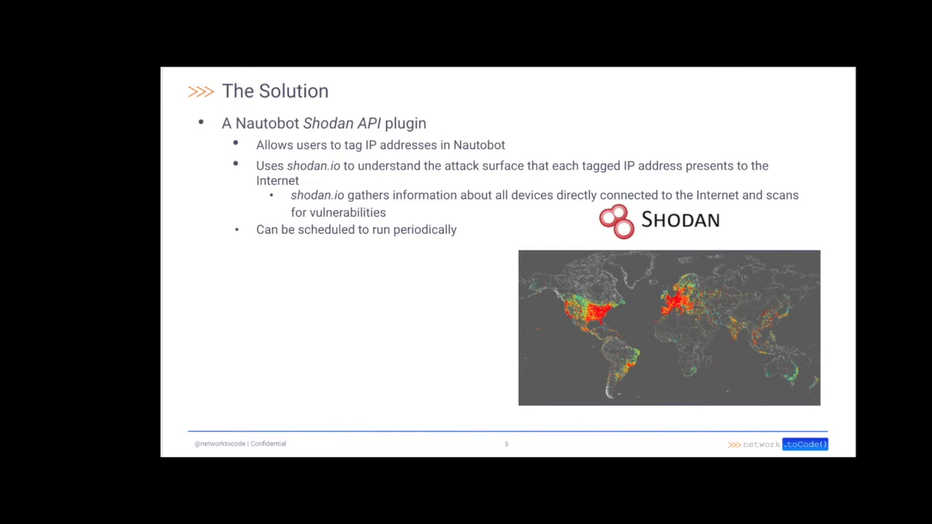
key("right")
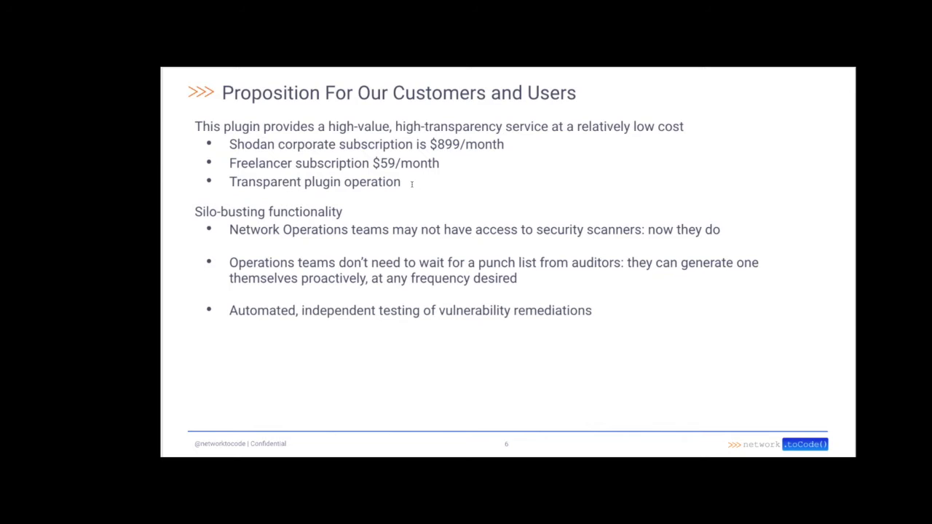
left_click(396, 93)
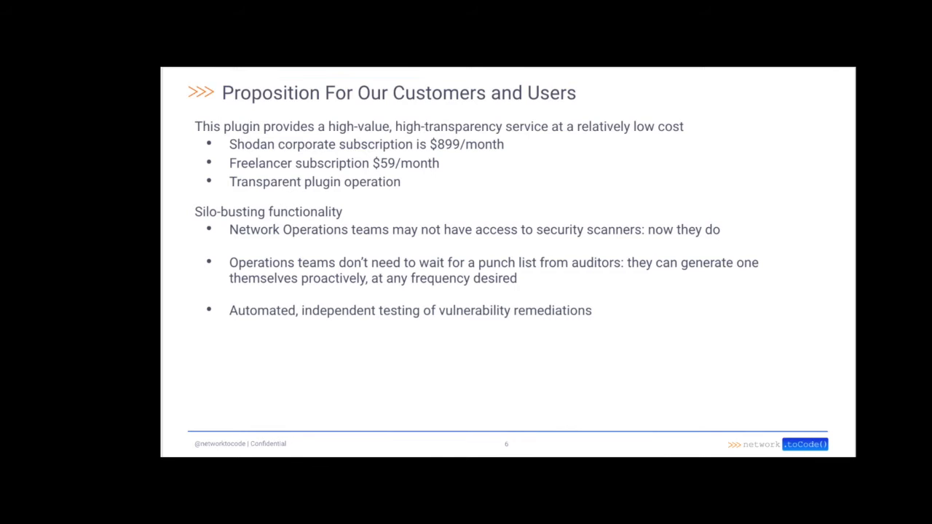
key("Right")
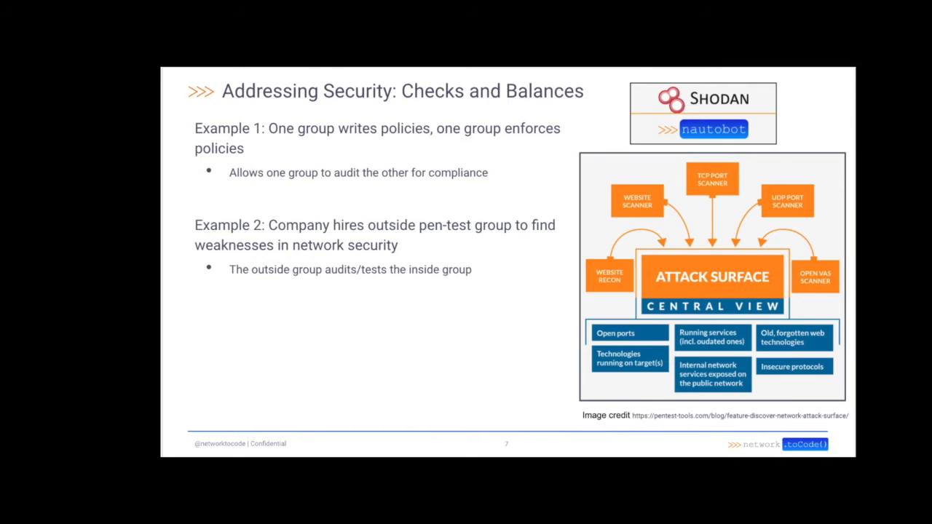
Advance to the Feature Set slide (GraphQL, ChatOps) and continue past it to Nautobot.
key("Right")
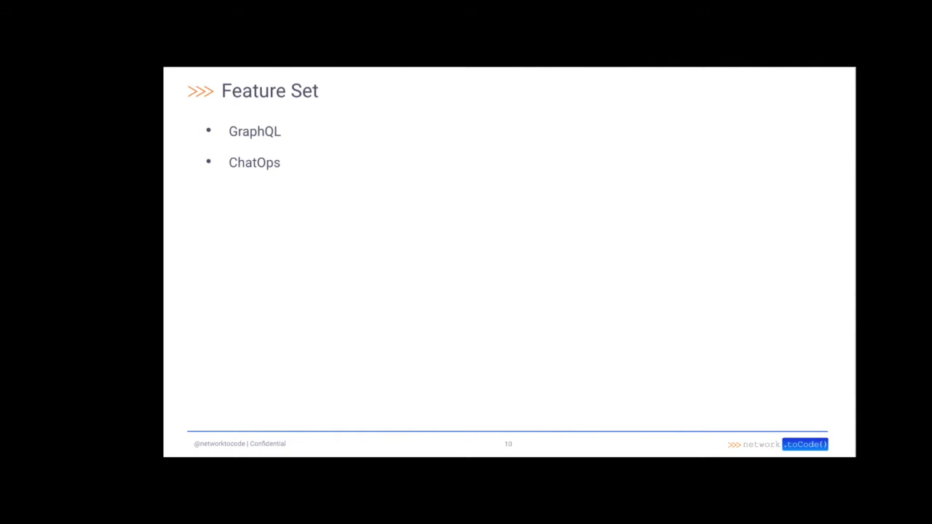
key("Right")
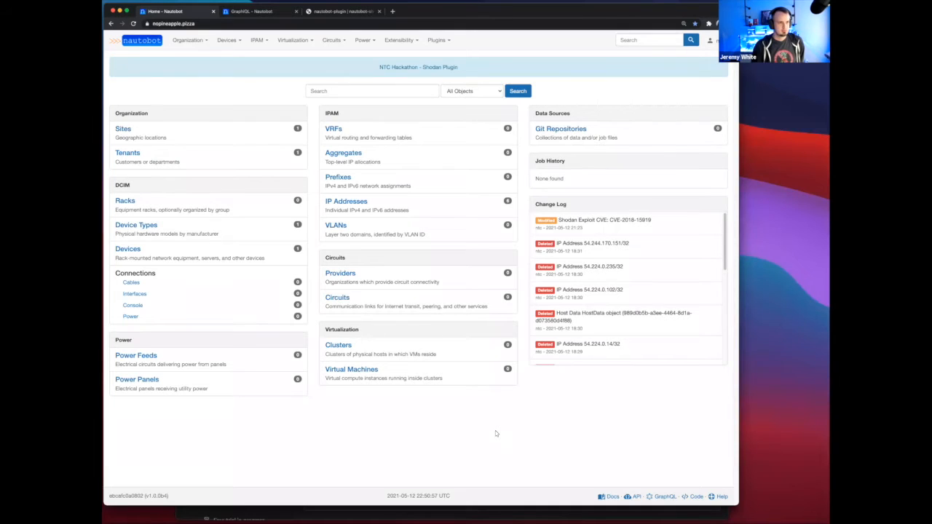
mouse_move(483, 437)
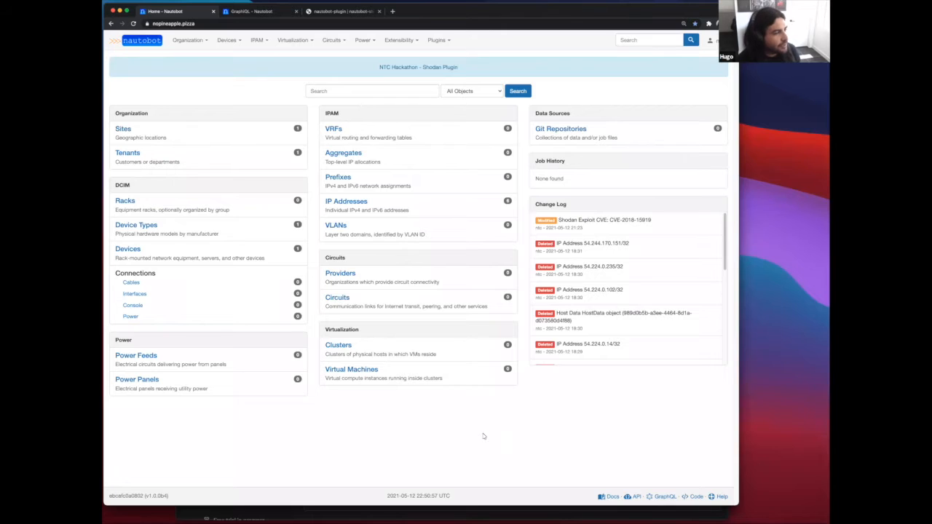
mouse_move(523, 440)
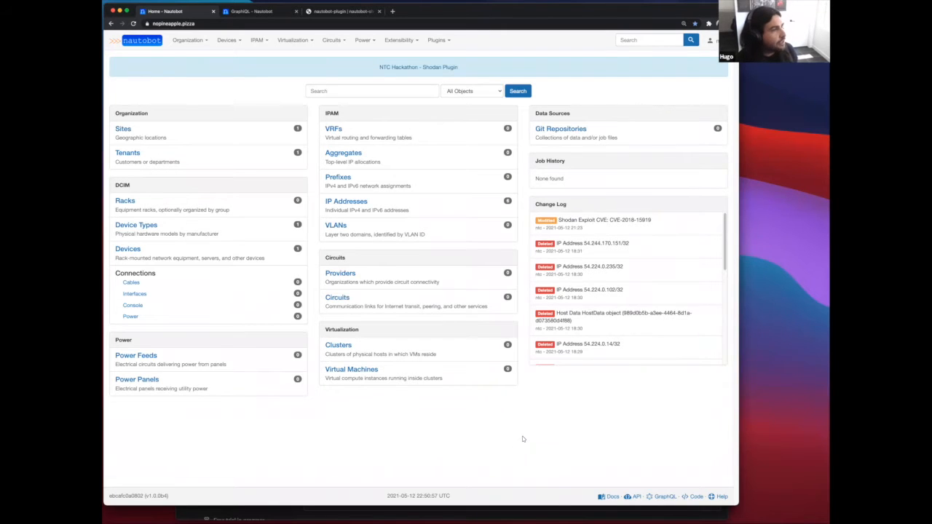
mouse_move(509, 427)
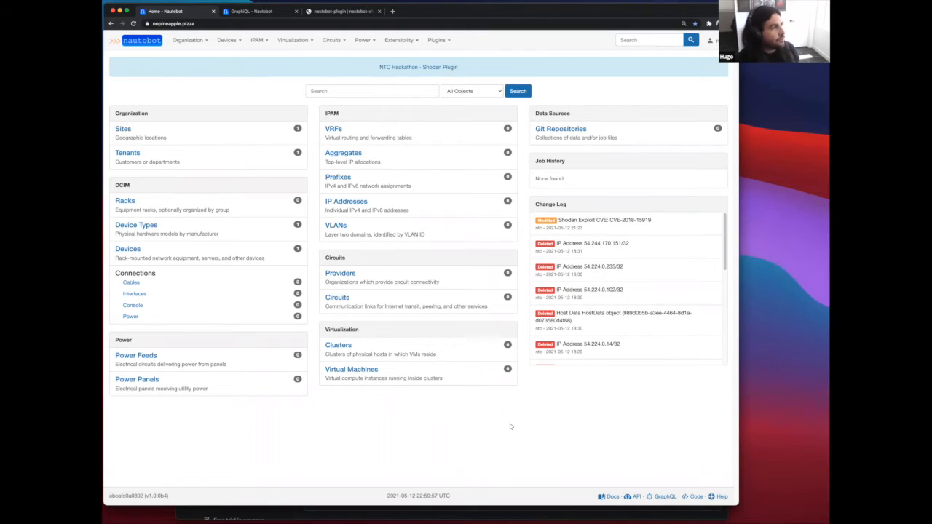
mouse_move(508, 427)
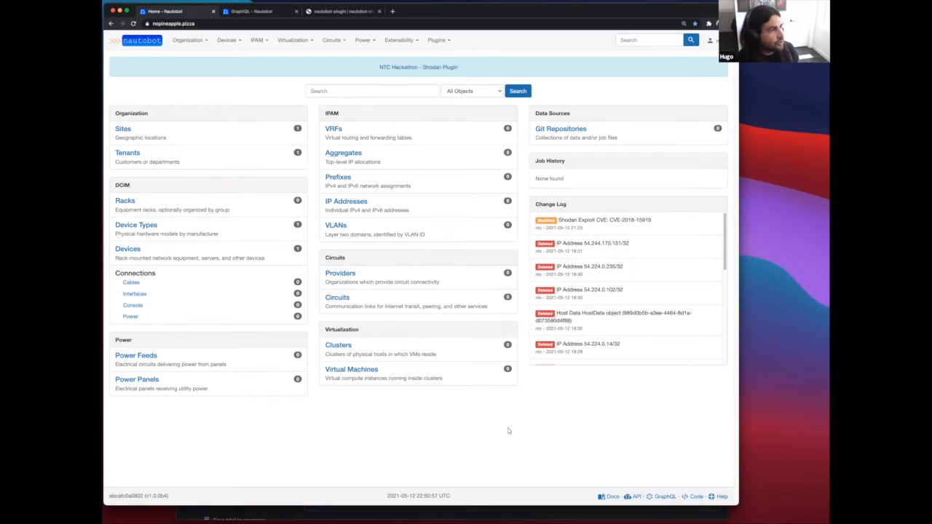
mouse_move(486, 137)
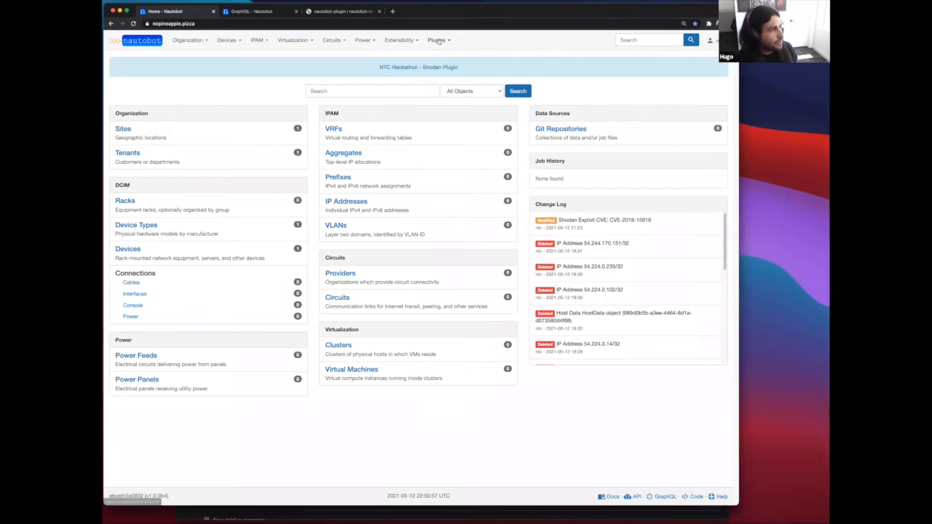
View the Shodan Exploit list of OpenSSH CVEs, then the Host Vulnerabilities list of six IPs via the Plugins menu.
left_click(442, 41)
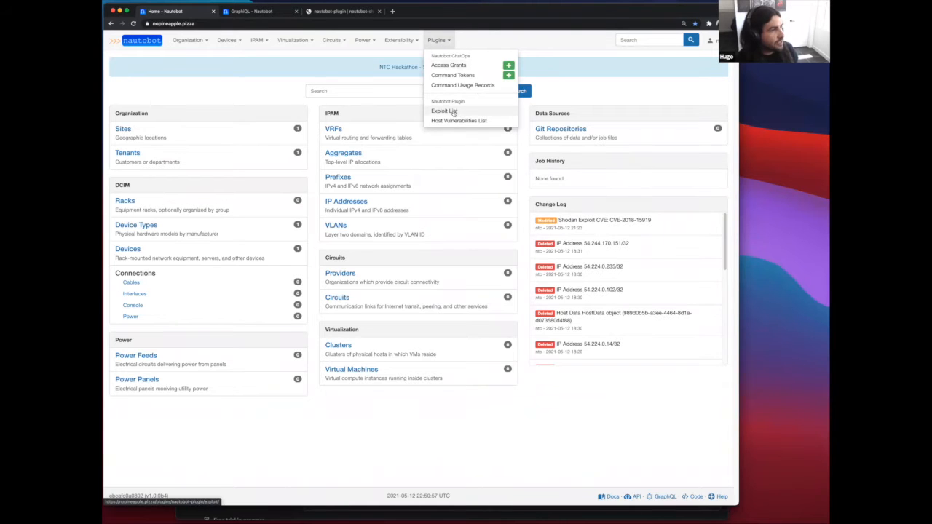
left_click(442, 111)
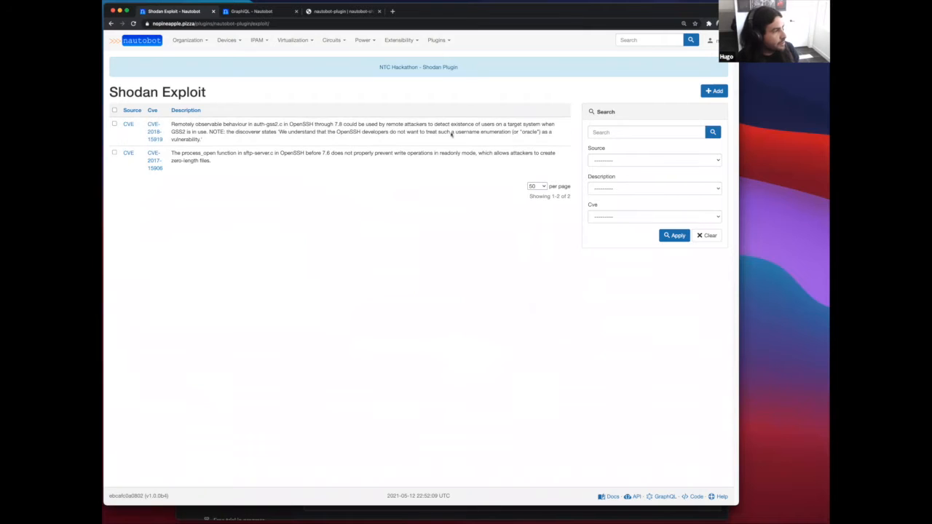
left_click(437, 39)
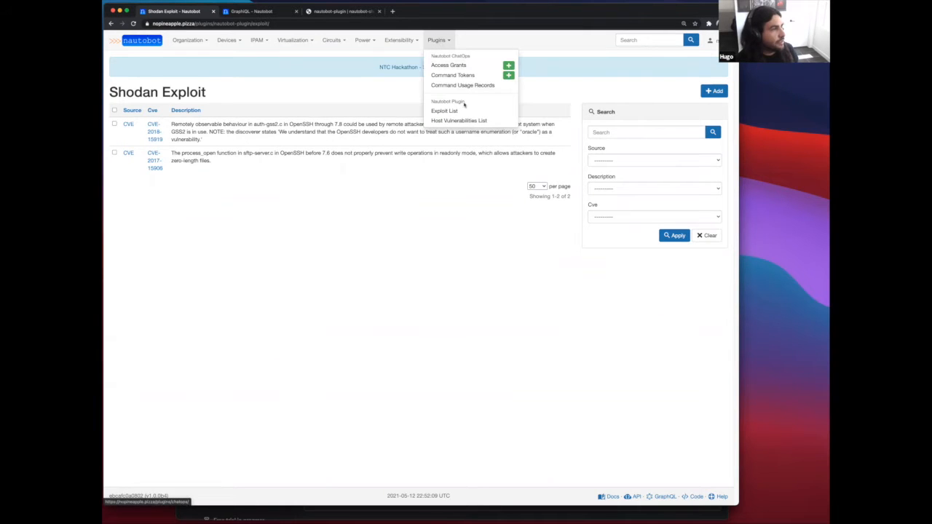
left_click(459, 119)
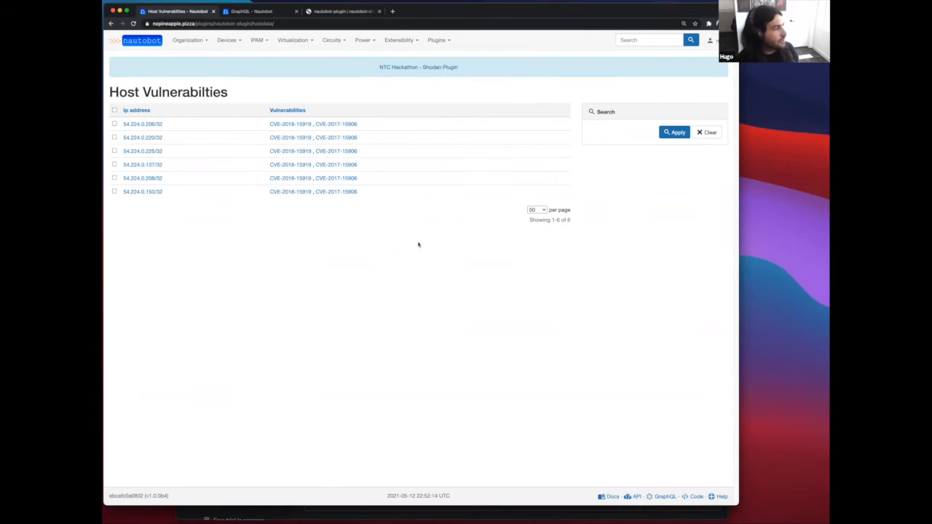
mouse_move(393, 256)
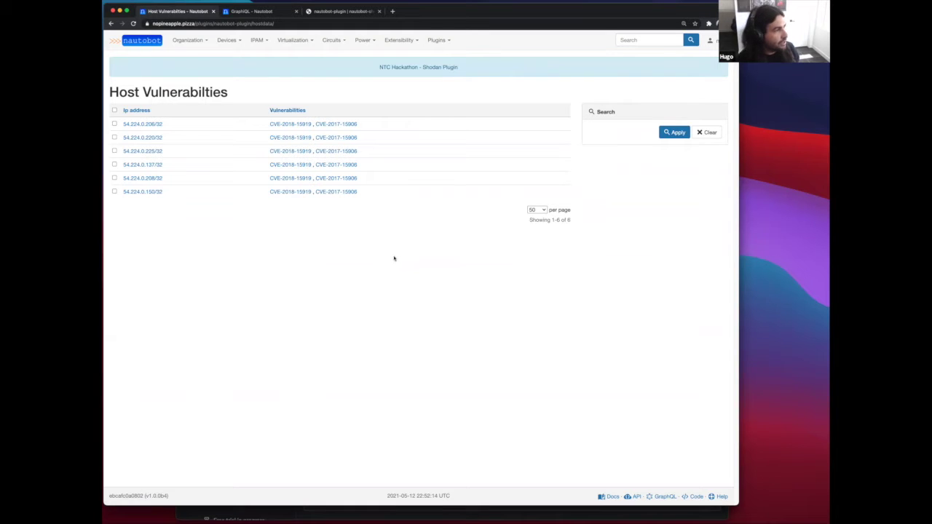
mouse_move(149, 163)
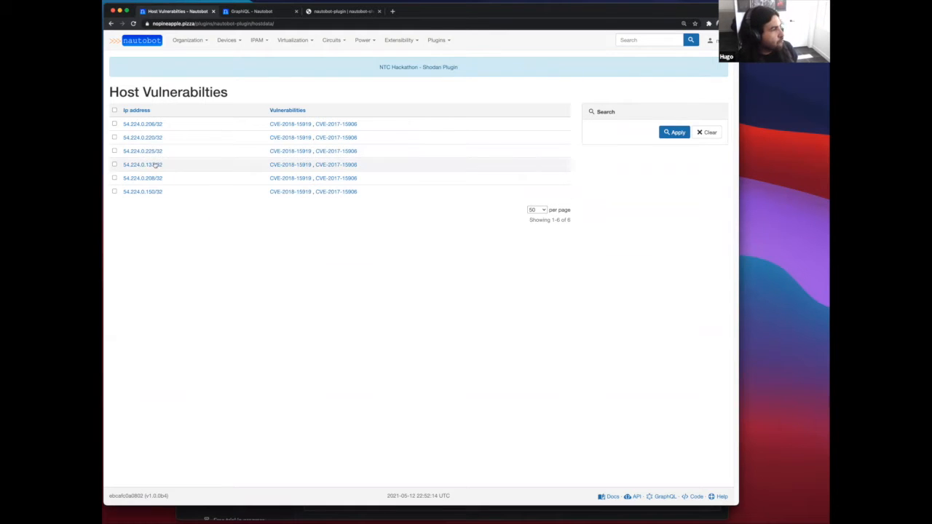
left_click(142, 177)
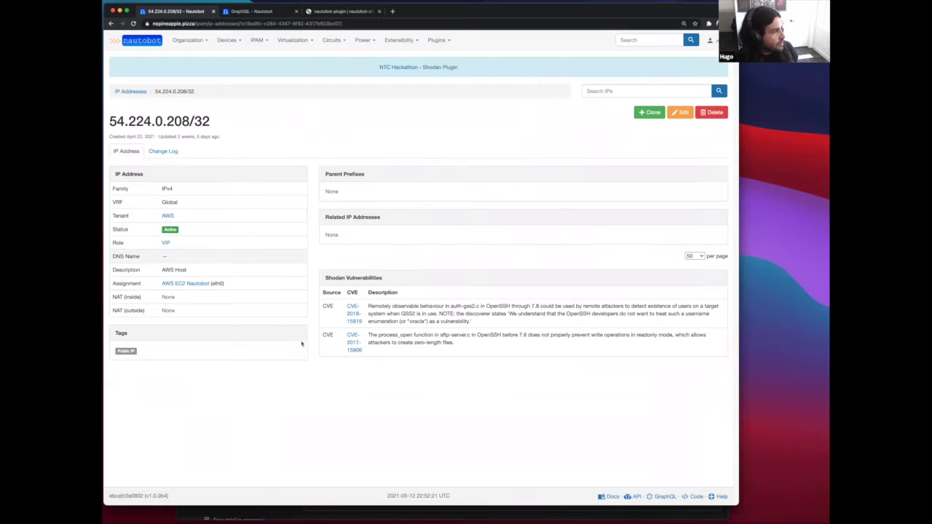
mouse_move(384, 431)
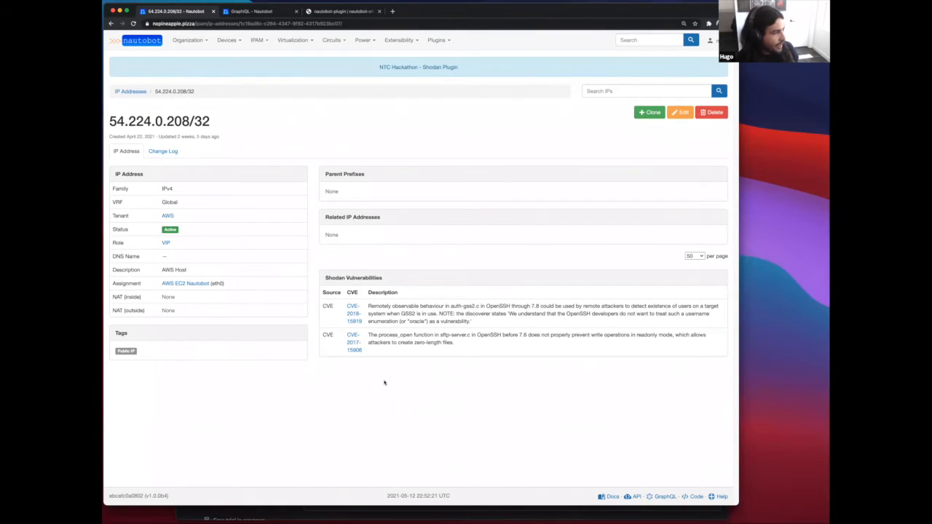
mouse_move(297, 417)
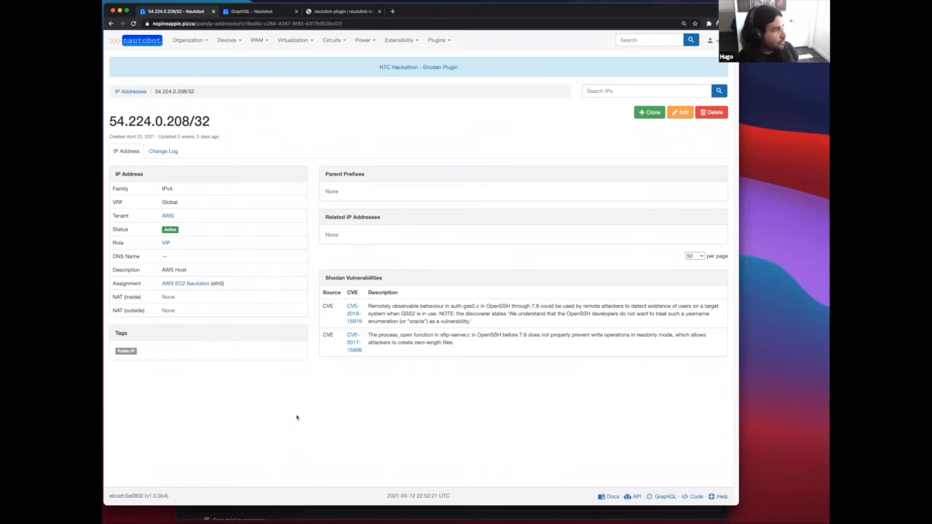
mouse_move(279, 401)
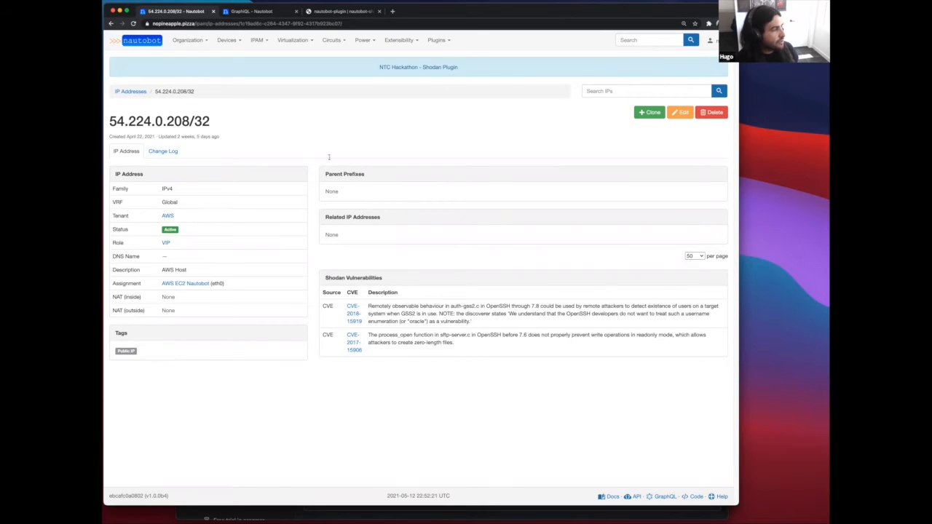
mouse_move(407, 405)
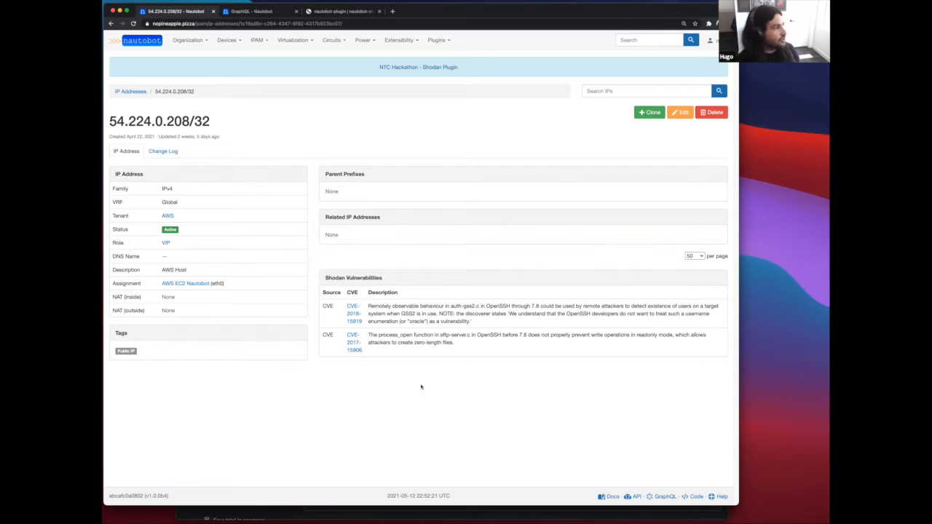
mouse_move(428, 408)
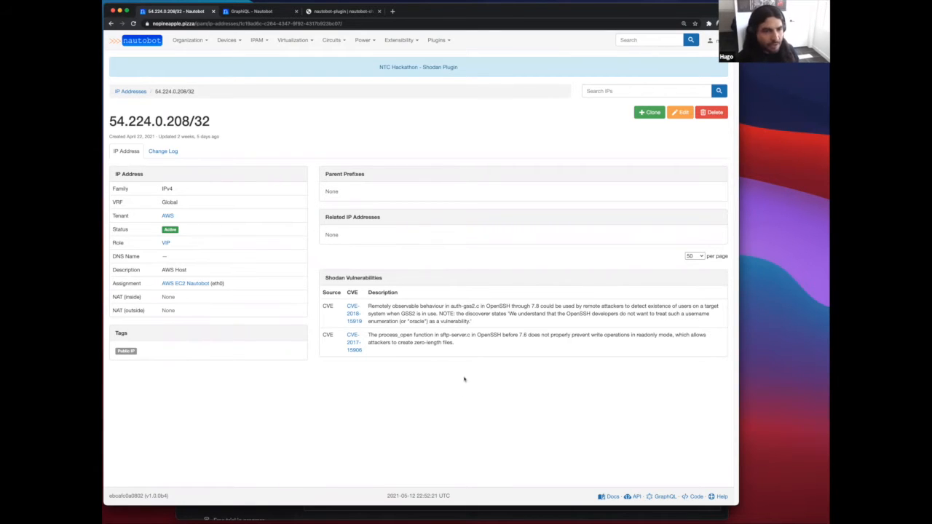
mouse_move(470, 348)
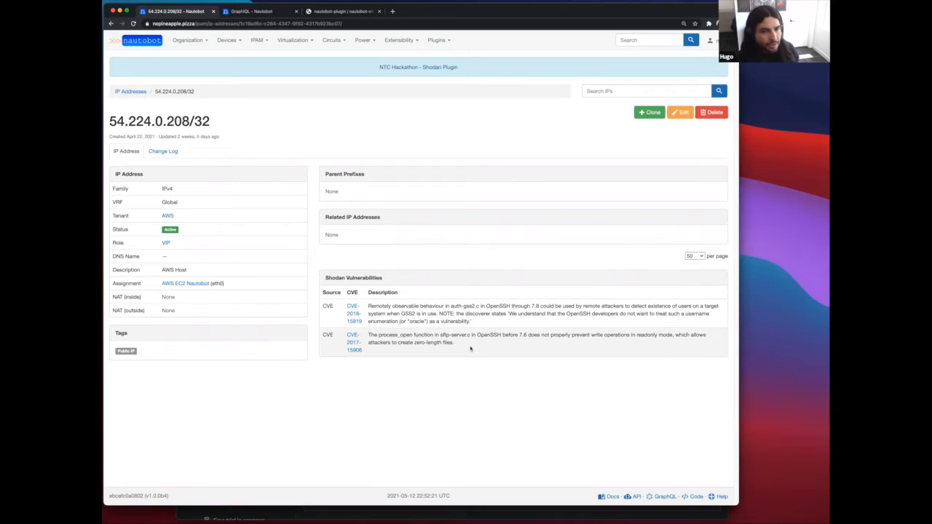
mouse_move(515, 345)
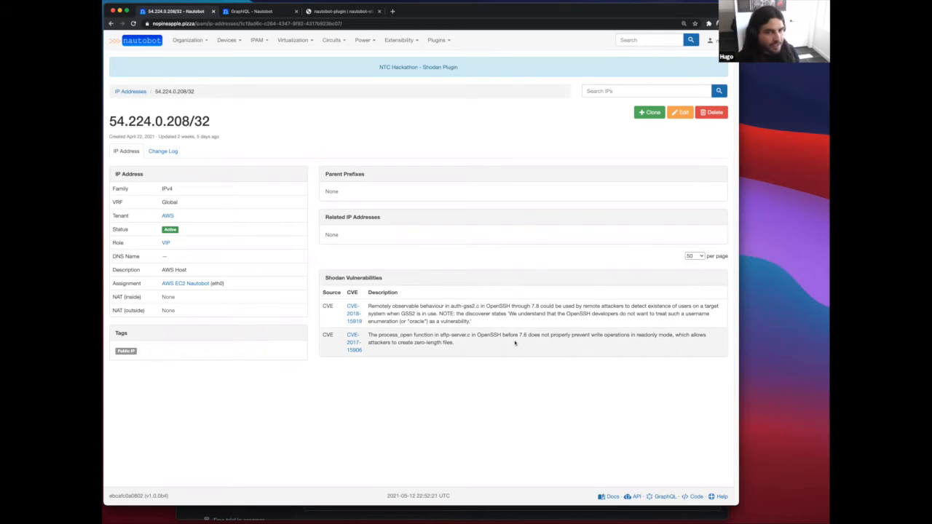
mouse_move(536, 375)
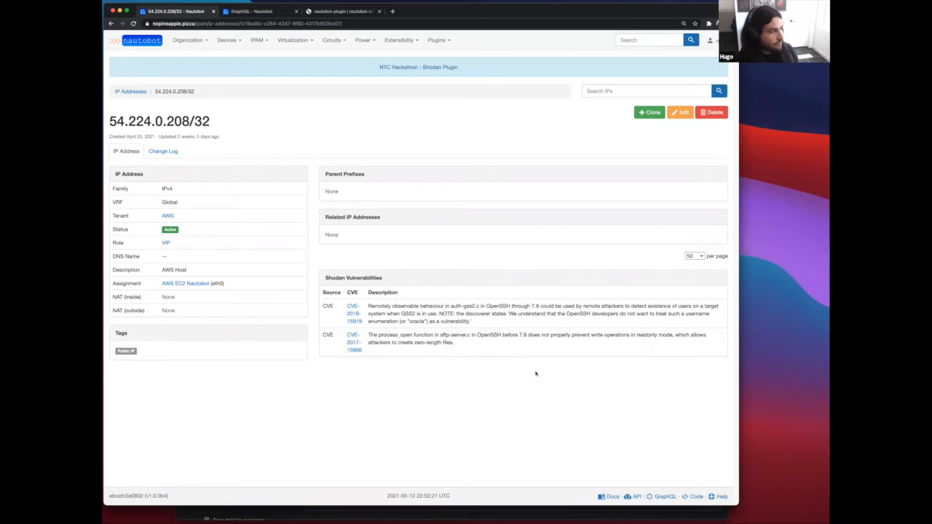
mouse_move(576, 416)
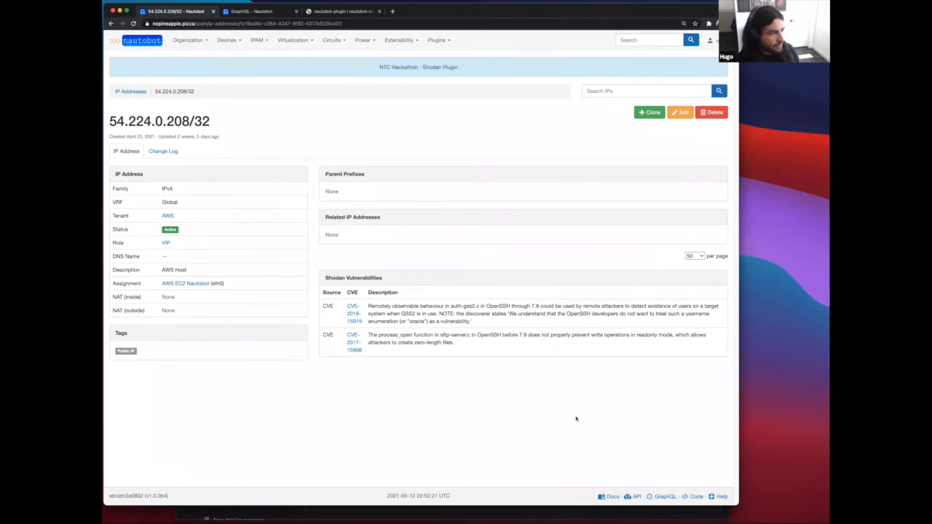
mouse_move(579, 385)
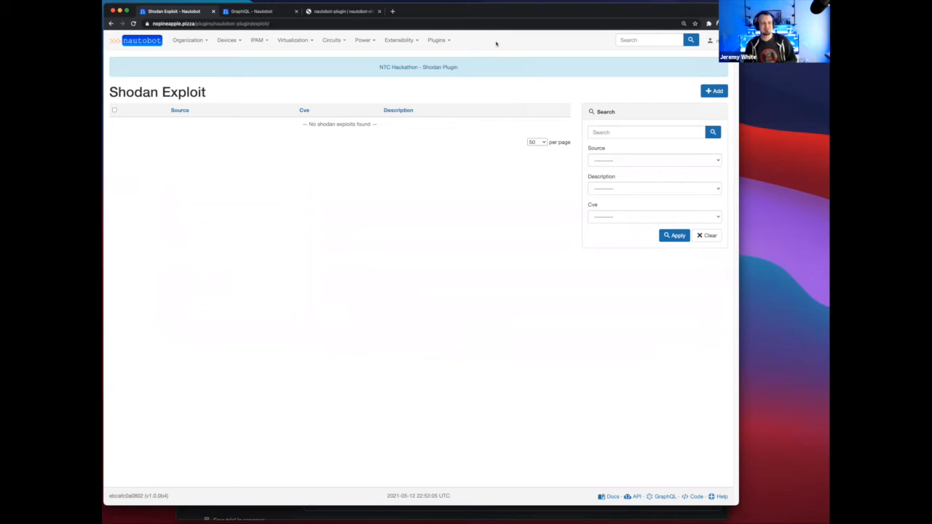
mouse_move(544, 33)
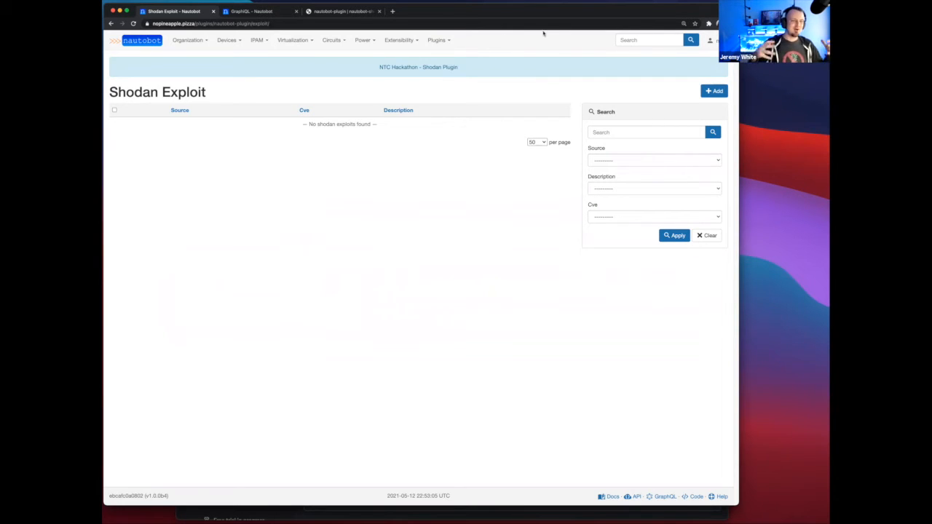
mouse_move(466, 35)
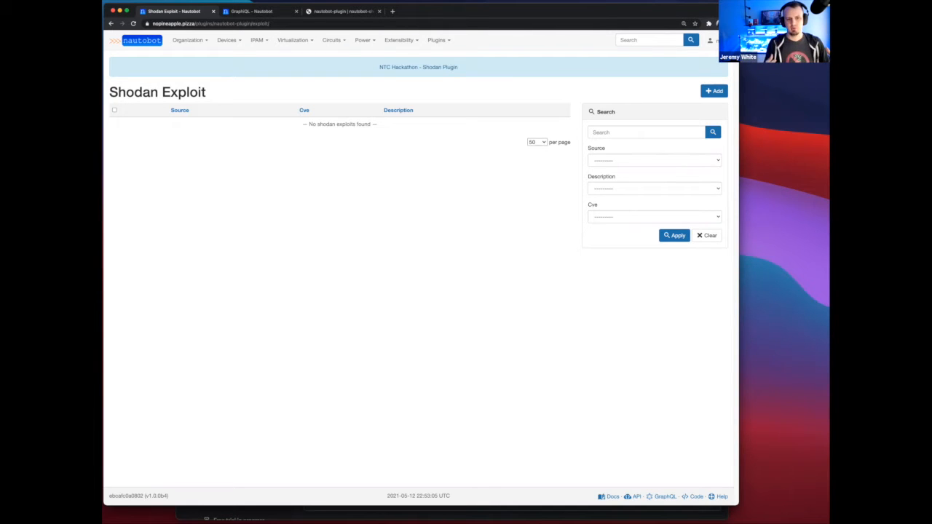
mouse_move(434, 230)
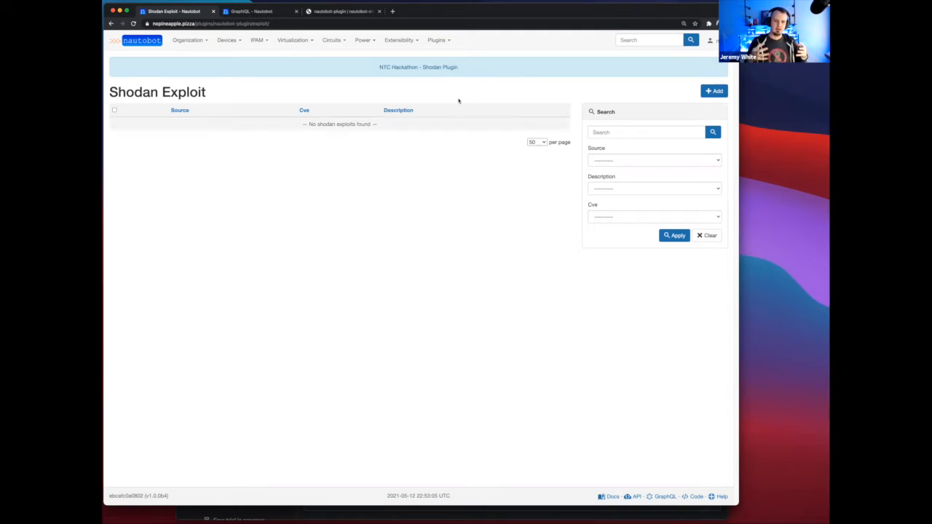
mouse_move(471, 94)
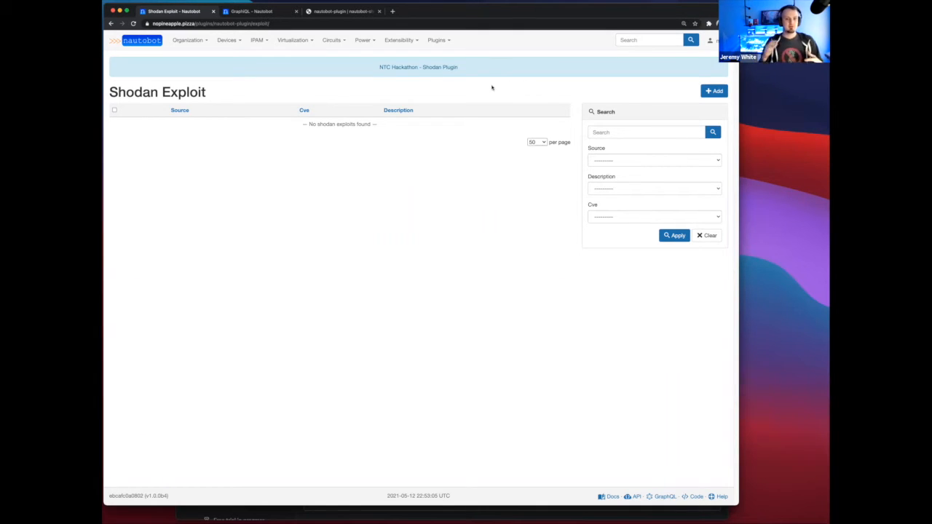
Expand the user account dropdown in the navigation bar to head toward administration.
left_click(709, 39)
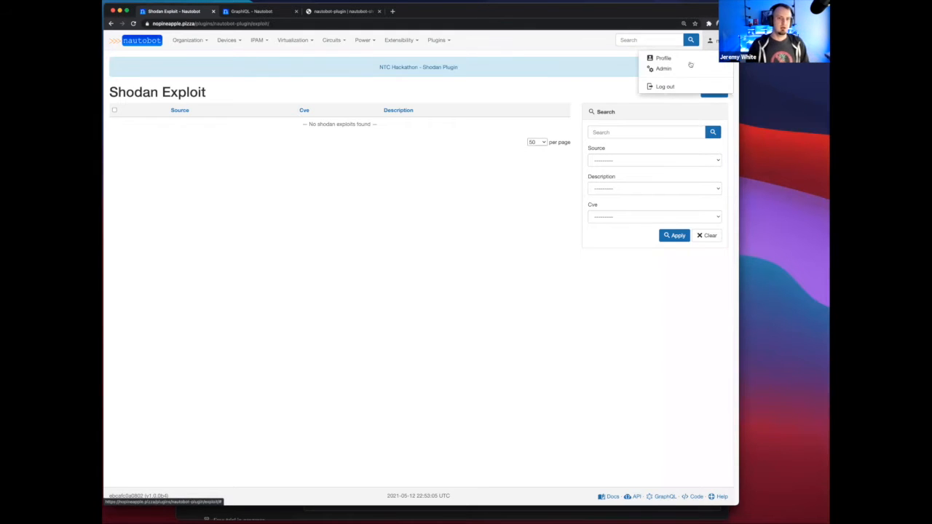
Go to the Admin area and bring up the Shodan Query cron job's edit form.
left_click(662, 68)
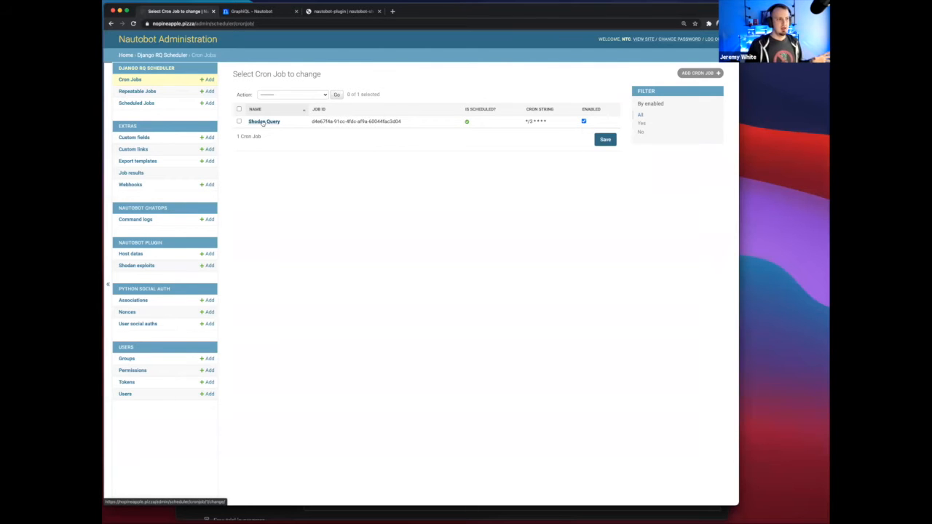
left_click(265, 121)
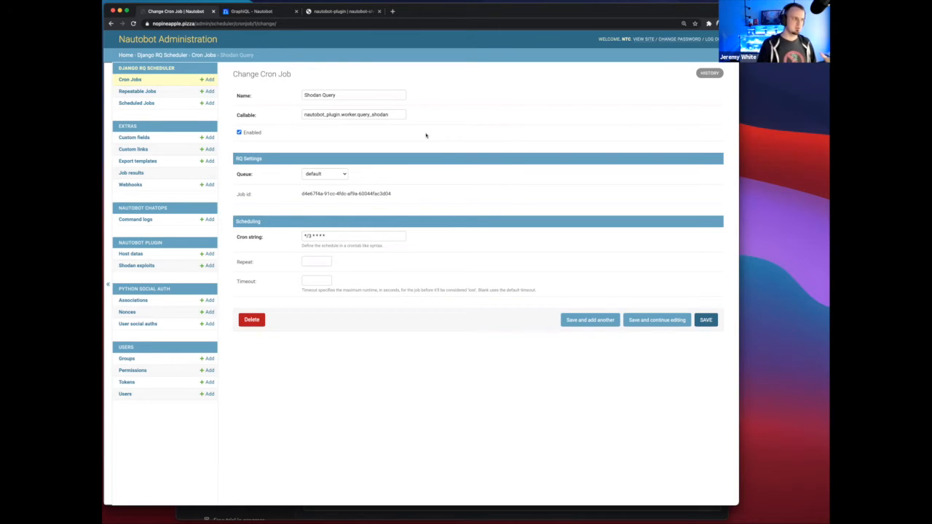
mouse_move(473, 106)
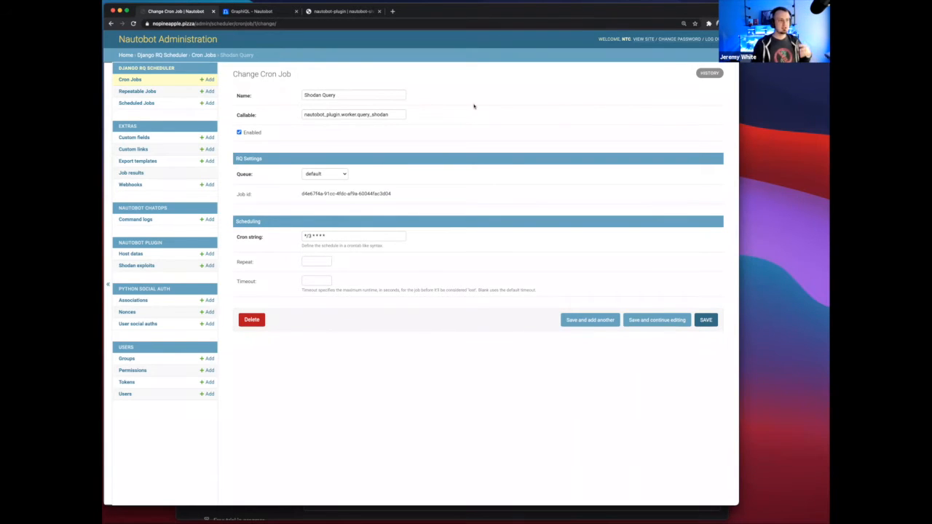
mouse_move(448, 373)
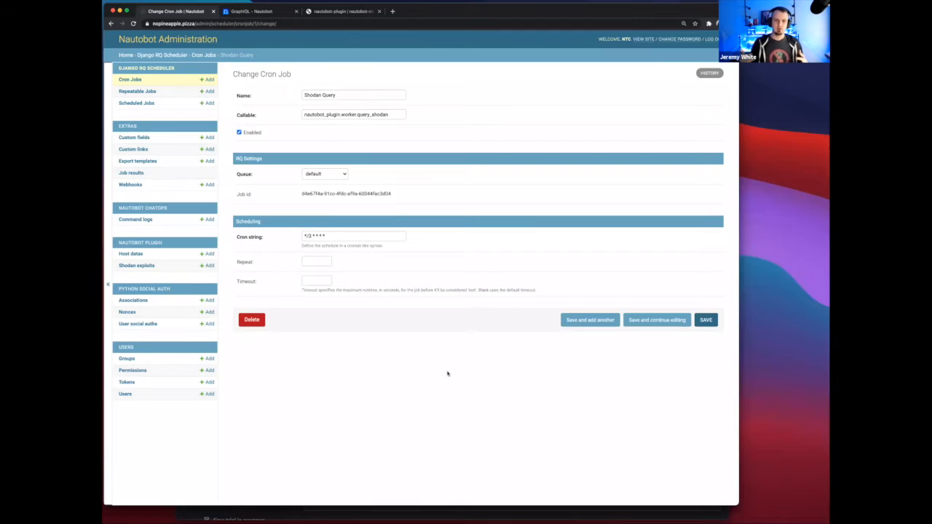
mouse_move(463, 306)
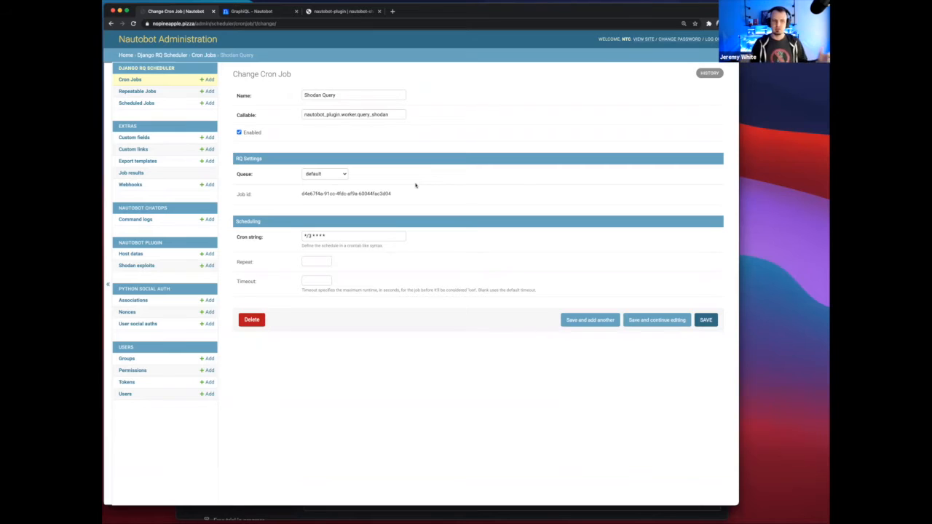
mouse_move(428, 192)
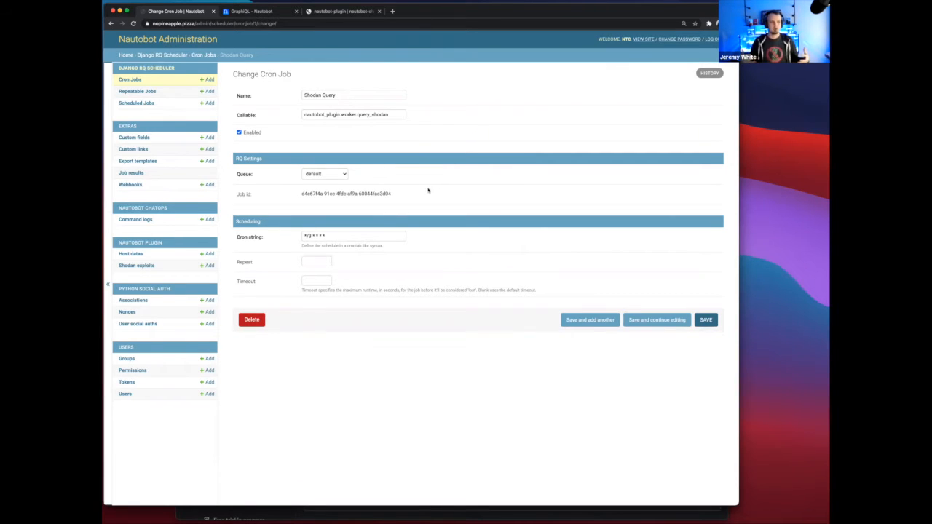
mouse_move(446, 175)
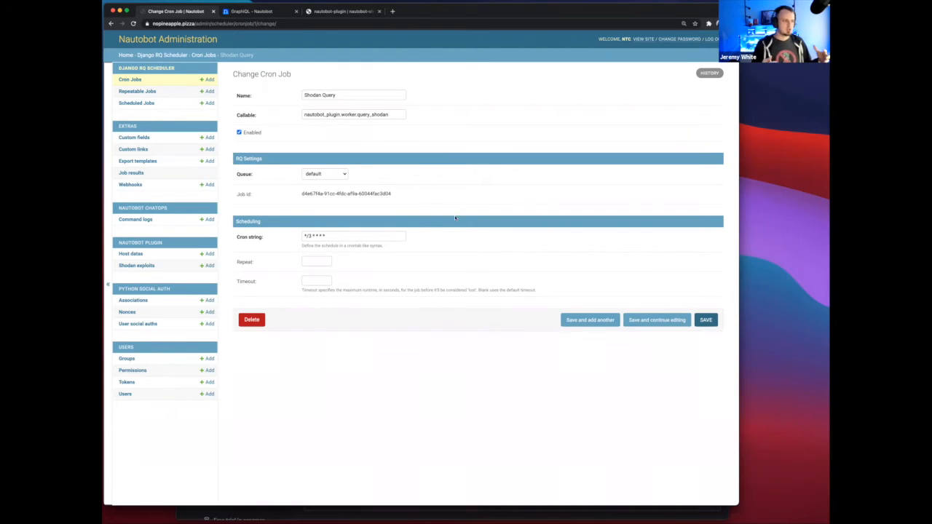
mouse_move(460, 230)
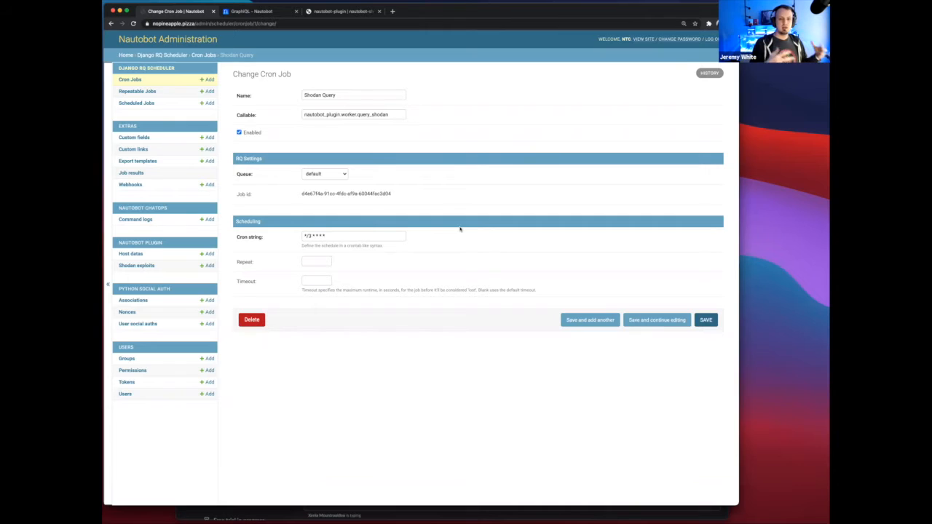
mouse_move(469, 221)
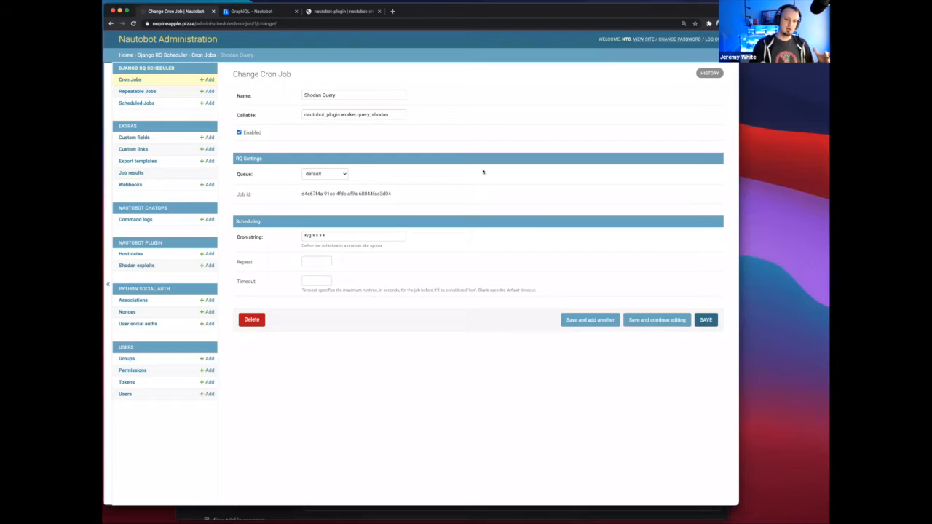
mouse_move(487, 178)
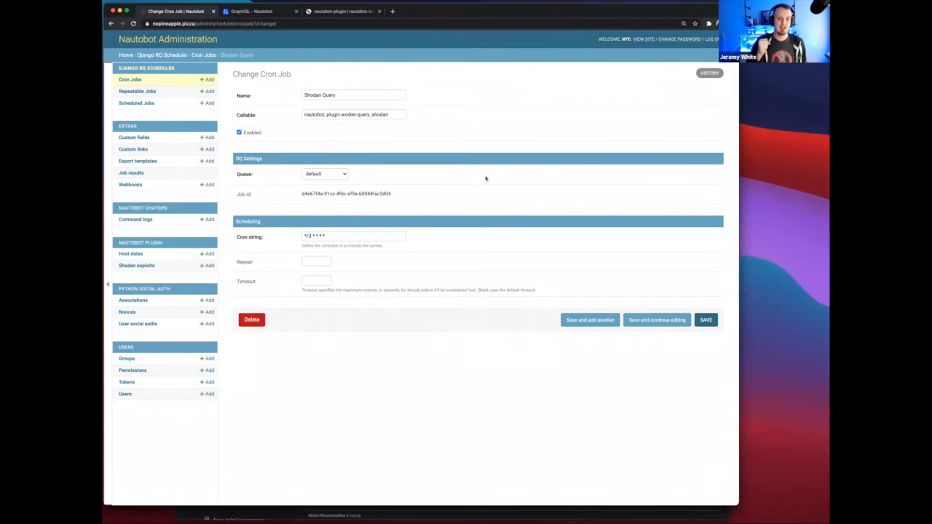
mouse_move(489, 209)
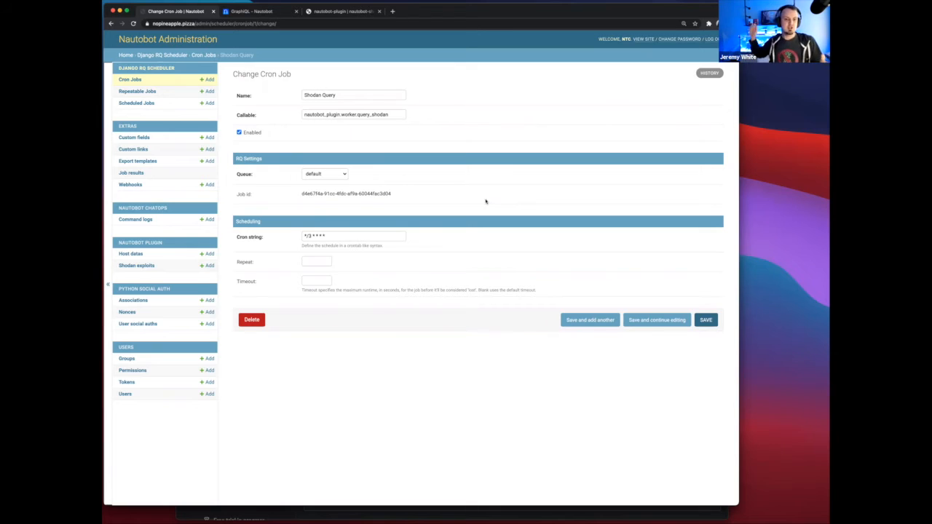
mouse_move(483, 201)
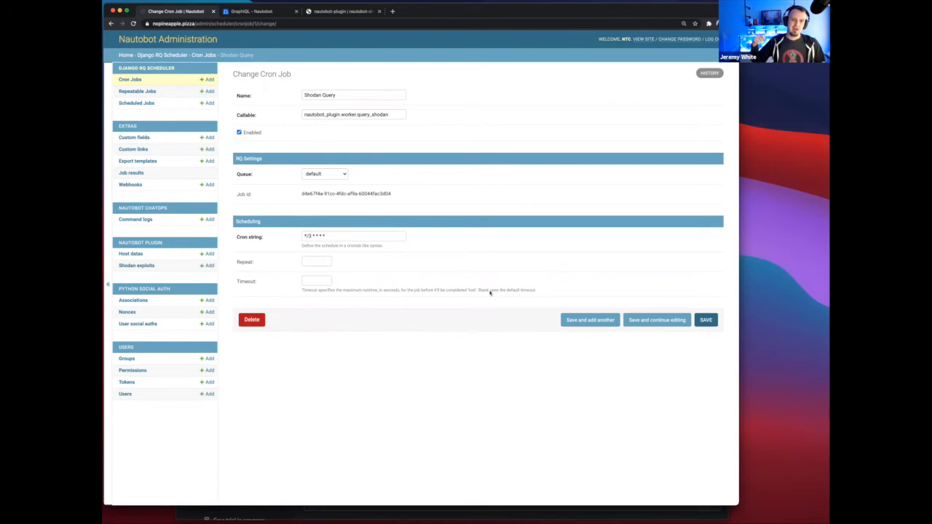
mouse_move(654, 75)
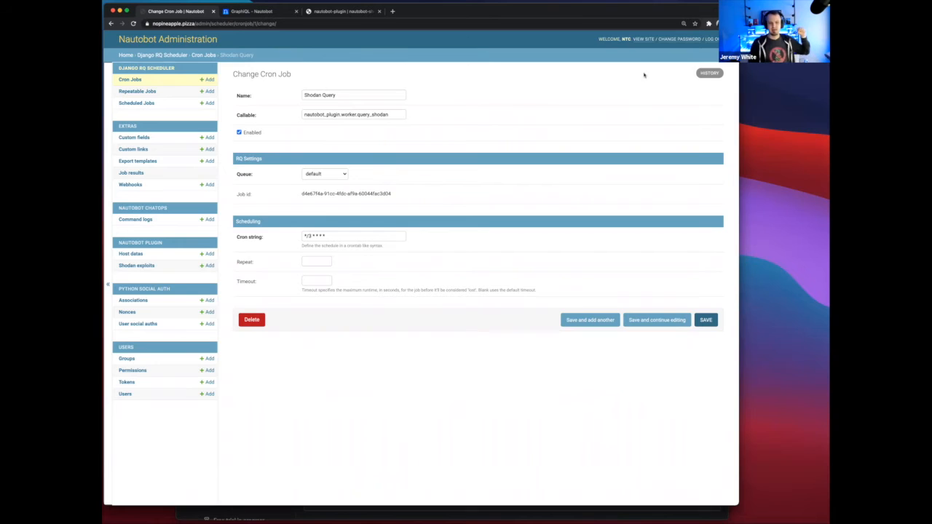
mouse_move(629, 78)
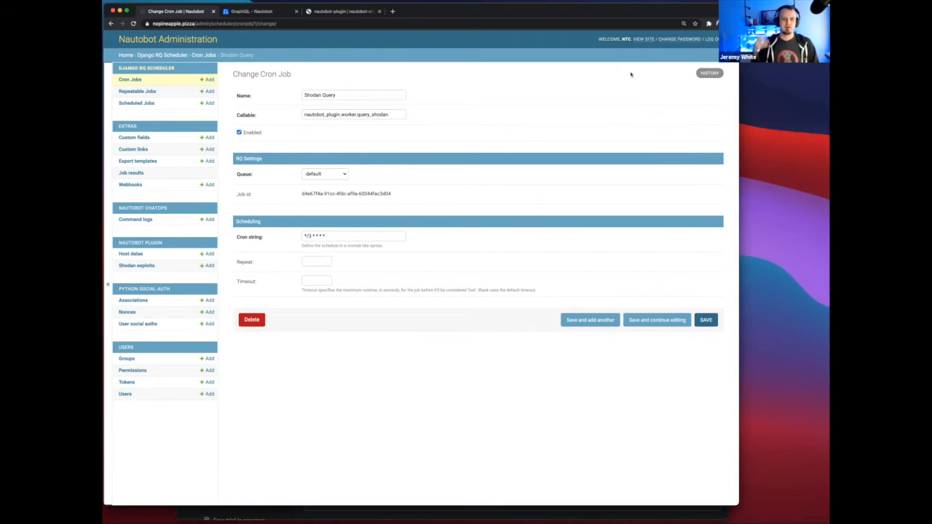
mouse_move(647, 73)
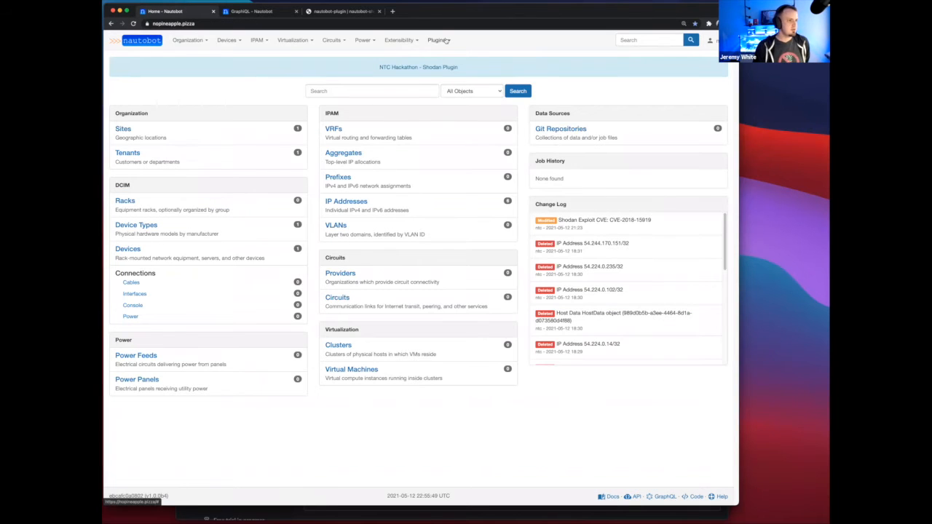
Show the Host Vulnerabilities list of six IP addresses via the Plugins menu.
left_click(441, 40)
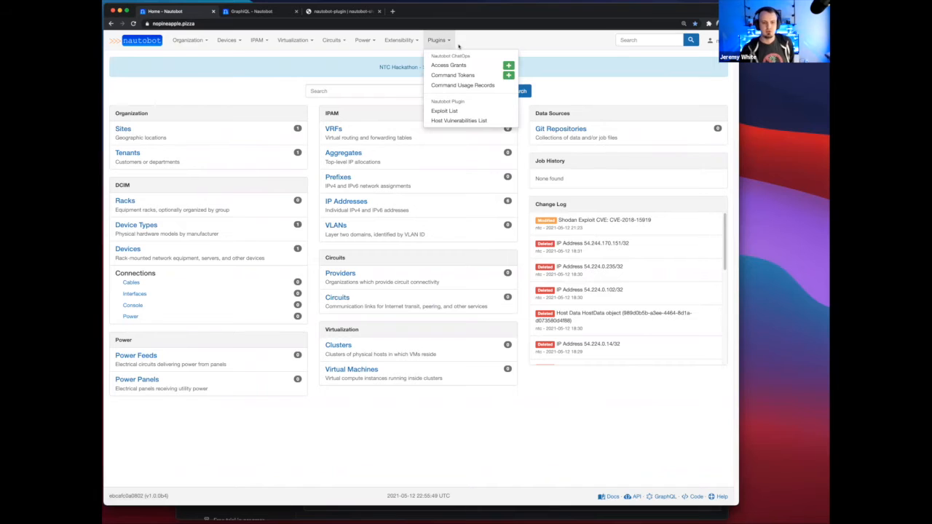
mouse_move(457, 120)
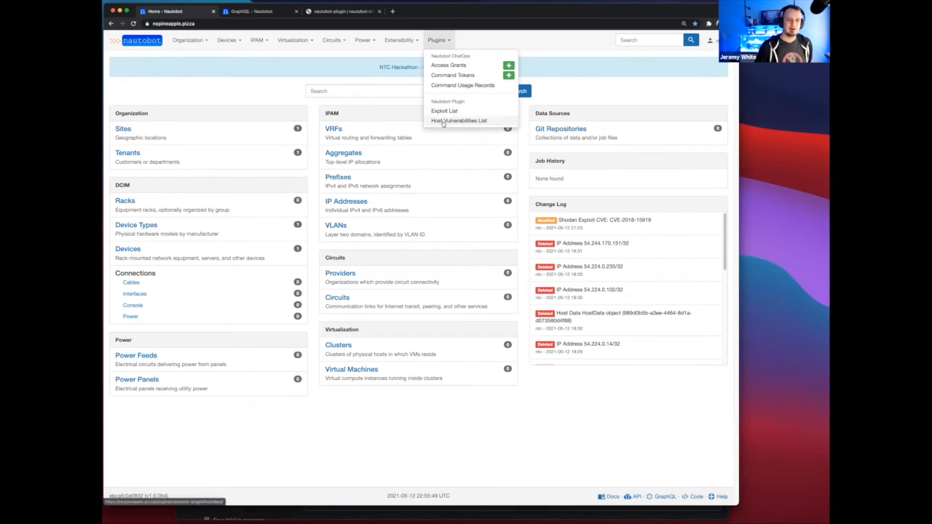
mouse_move(476, 123)
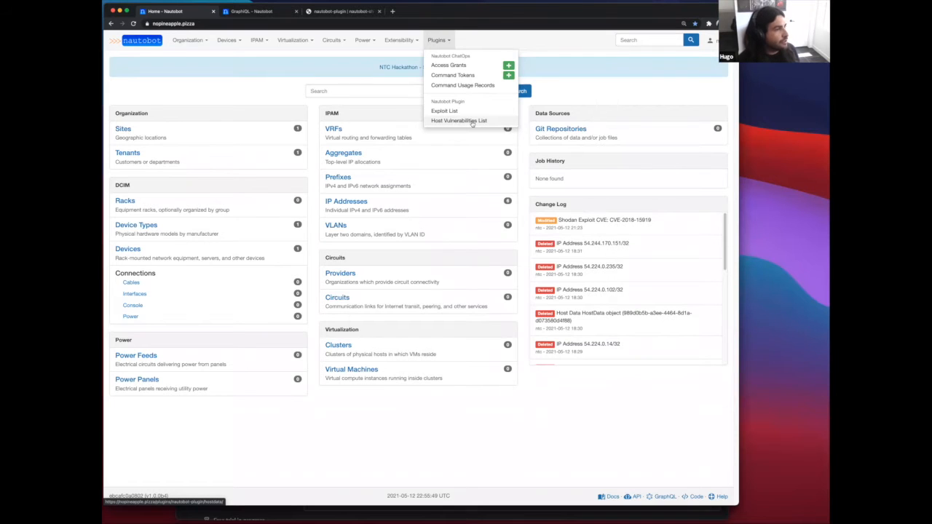
left_click(462, 119)
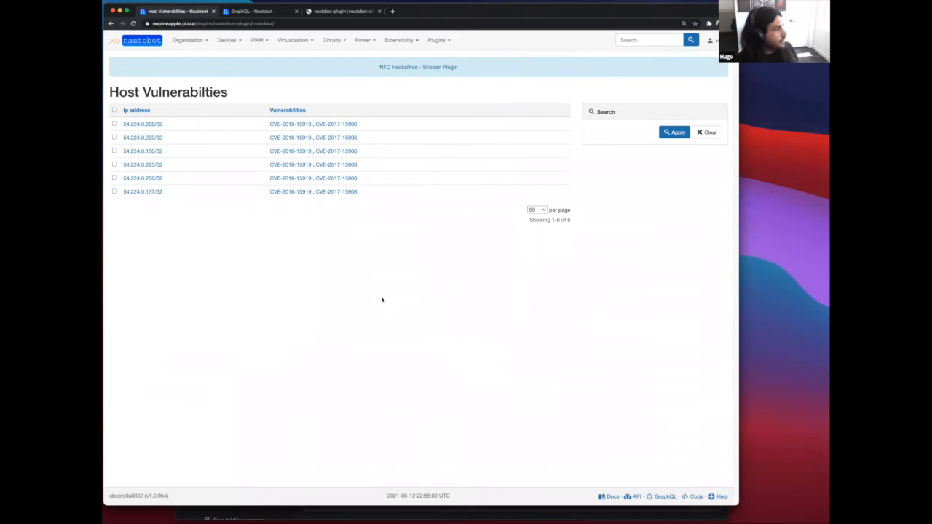
mouse_move(366, 269)
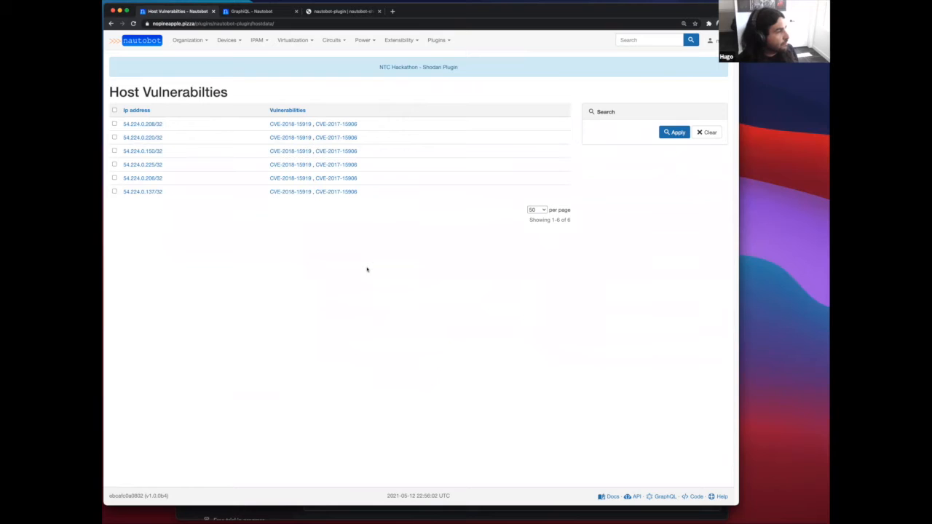
mouse_move(348, 254)
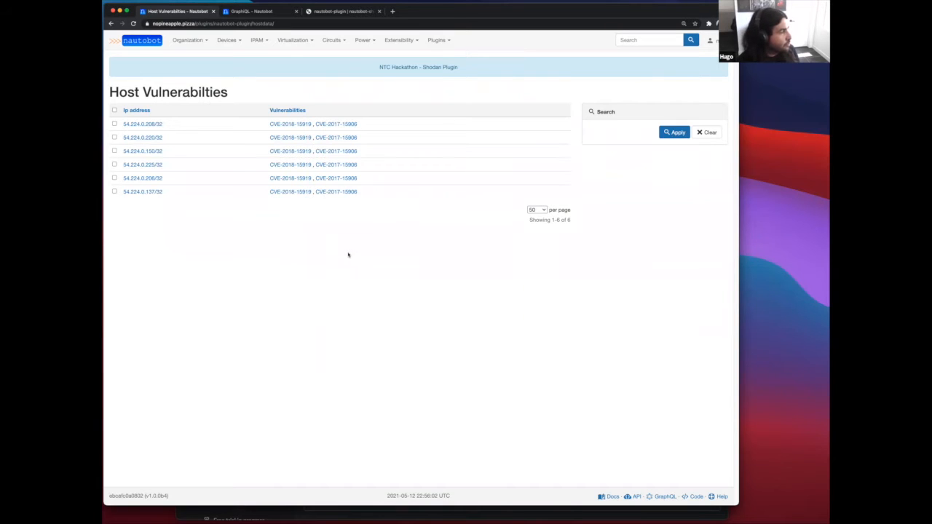
mouse_move(207, 192)
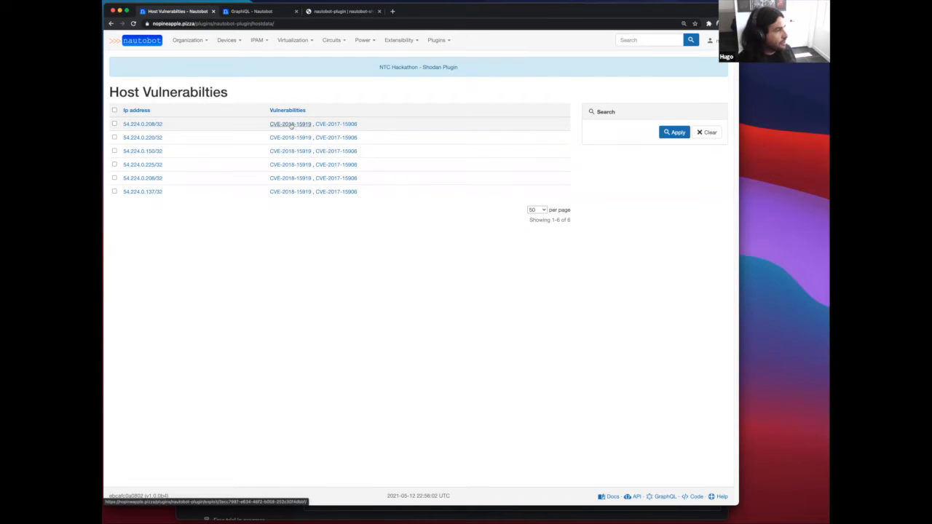
Go to the Shodan Exploit detail page for CVE-2018-15919 from the first host row.
left_click(285, 124)
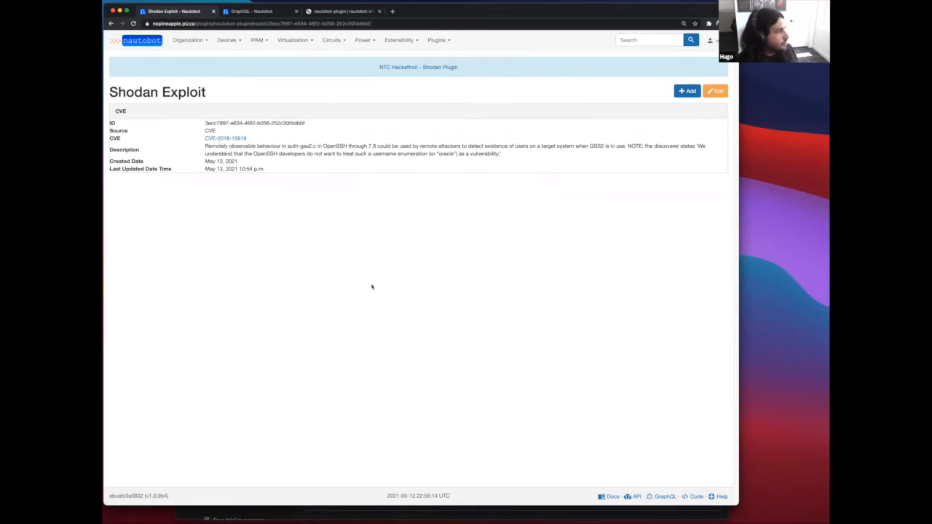
mouse_move(387, 268)
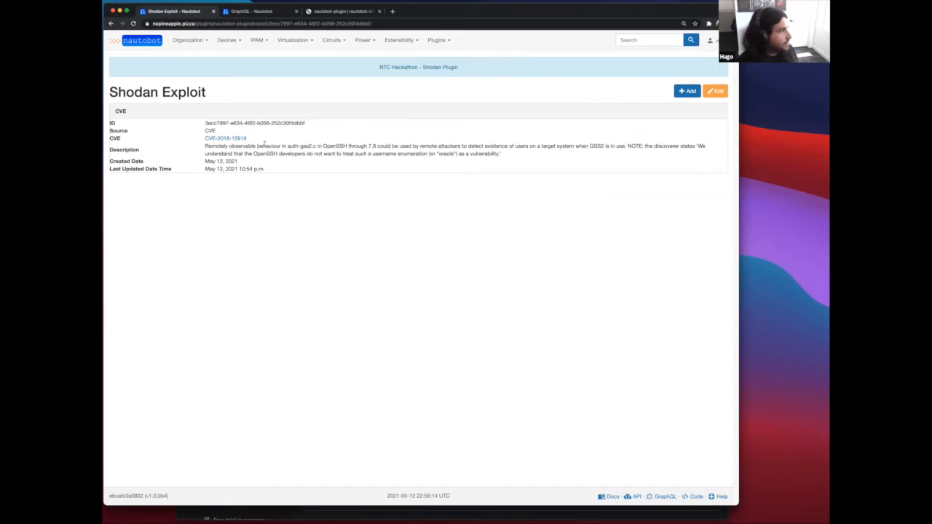
mouse_move(310, 178)
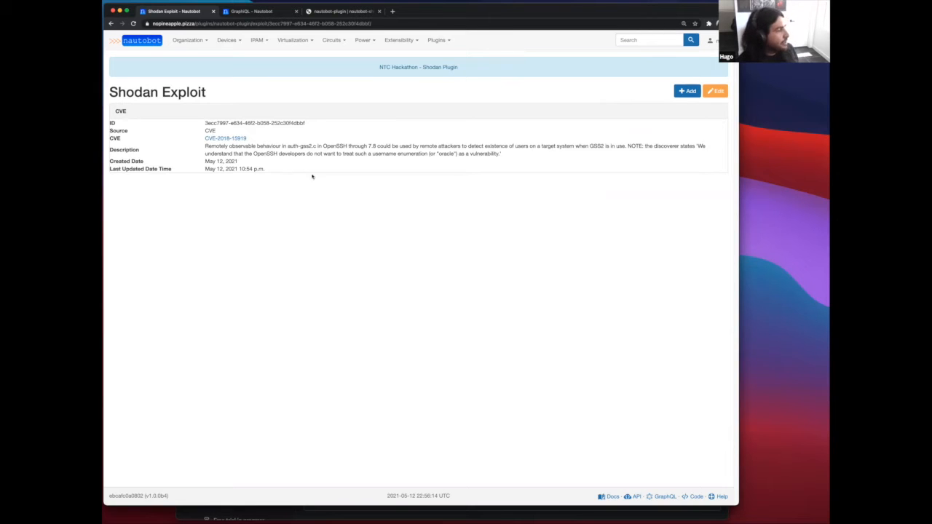
mouse_move(270, 168)
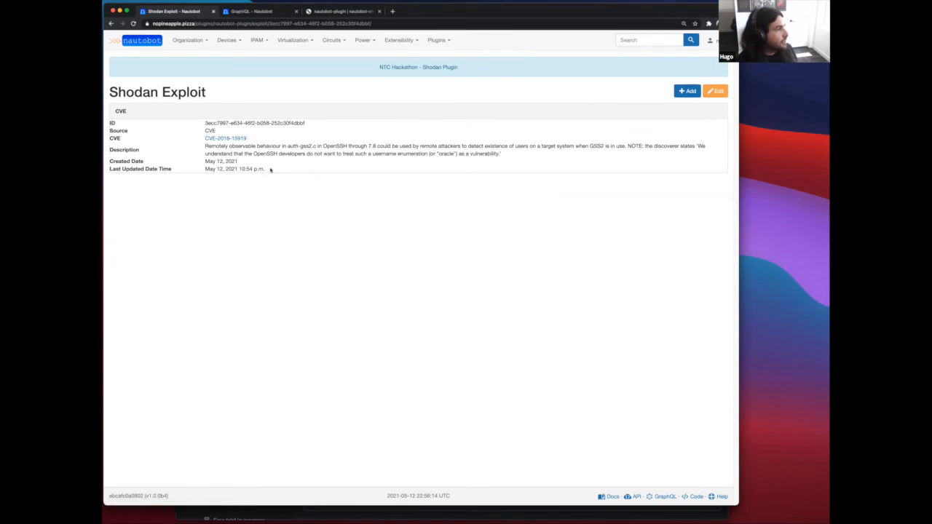
mouse_move(225, 138)
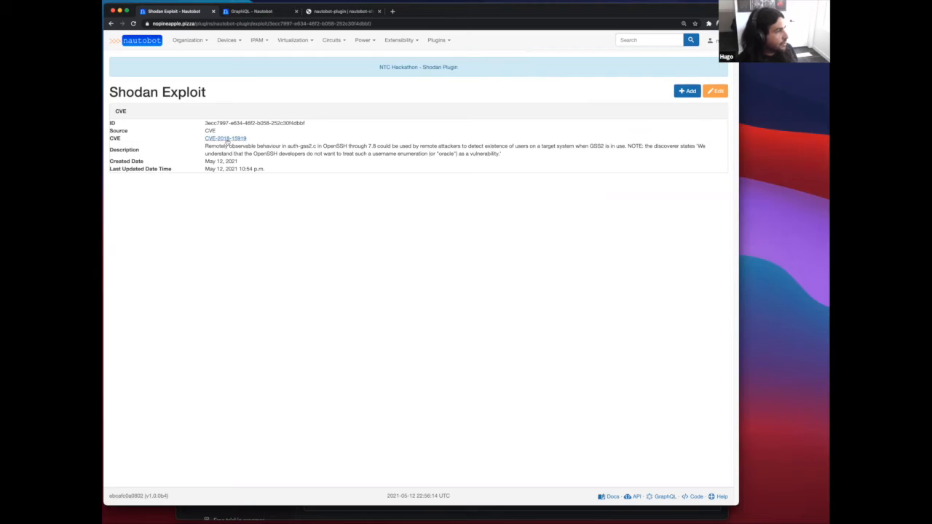
View the MITRE CVE entry for CVE-2018-15919 in a new tab, then return to the Nautobot tab.
left_click(224, 138)
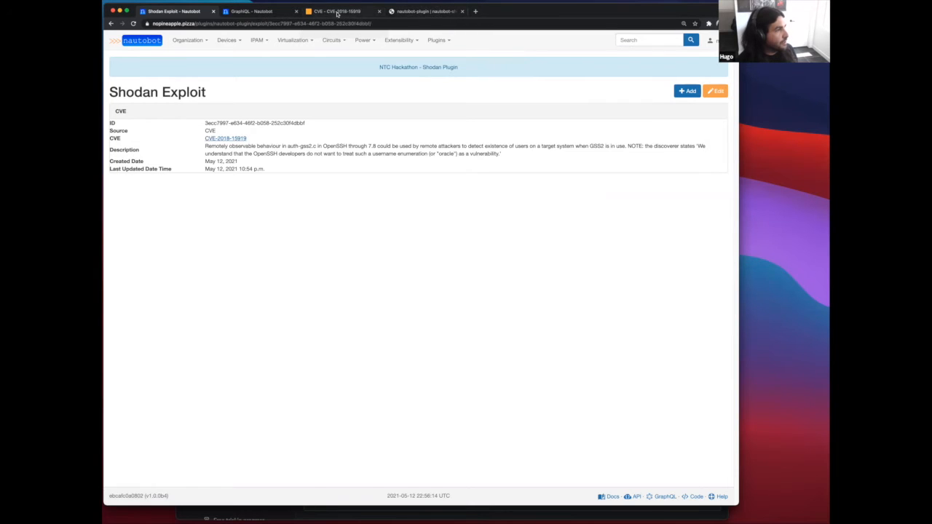
left_click(344, 11)
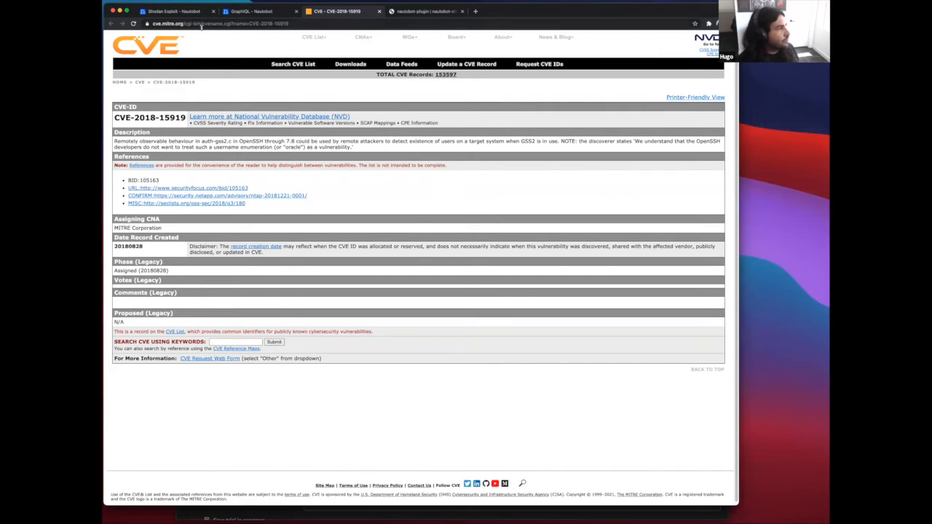
left_click(169, 11)
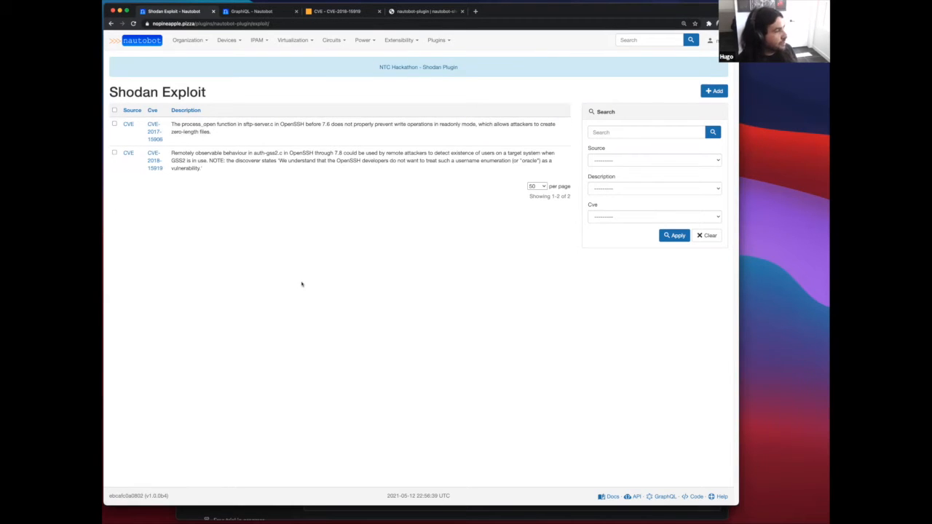
mouse_move(294, 251)
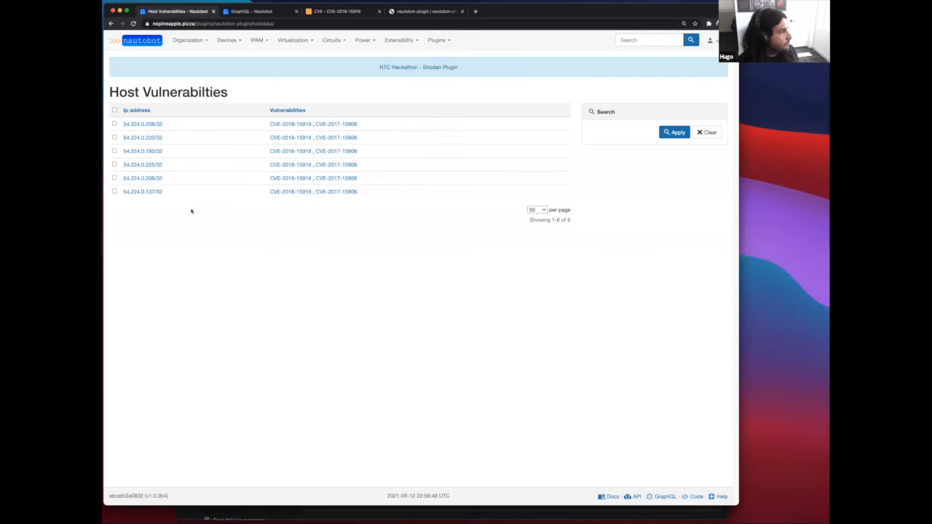
mouse_move(158, 128)
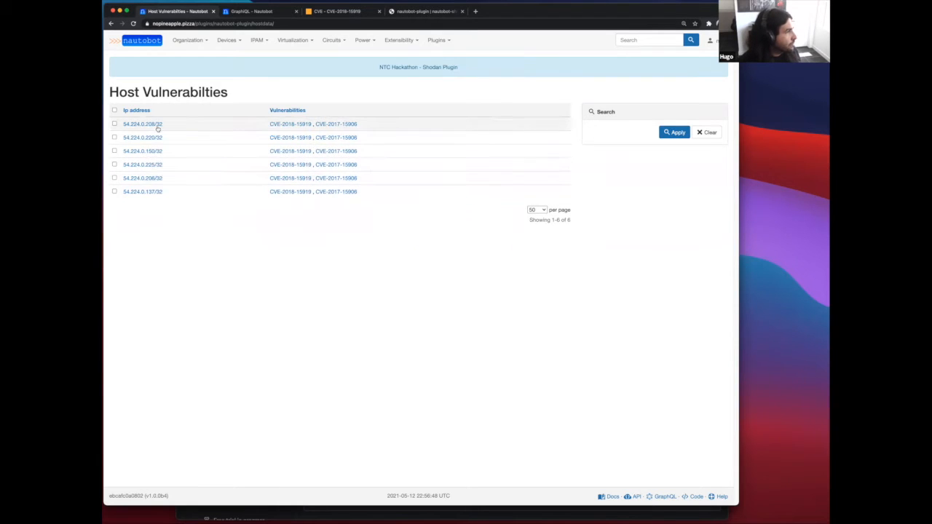
View IP 54.224.0.208/32 with its Shodan vulnerabilities and follow CVE-2018-15919 to the Red Hat advisory.
left_click(143, 123)
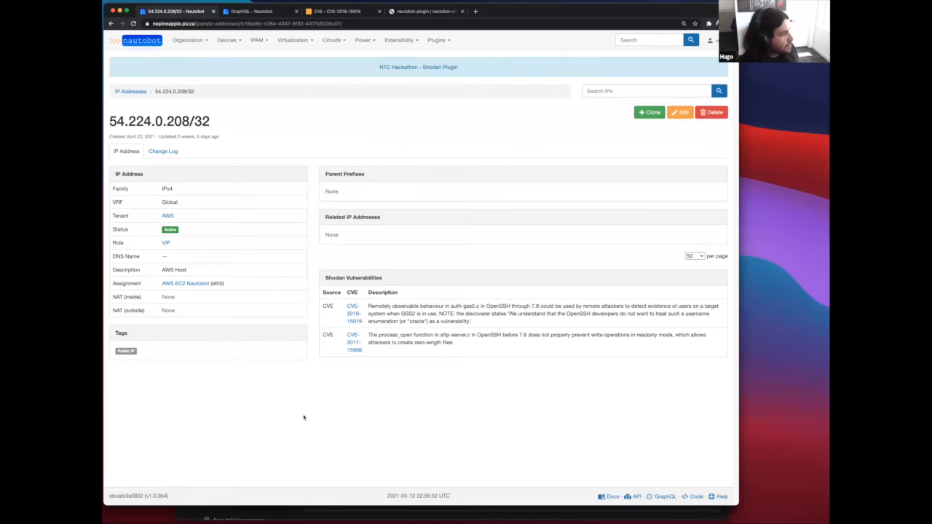
mouse_move(343, 396)
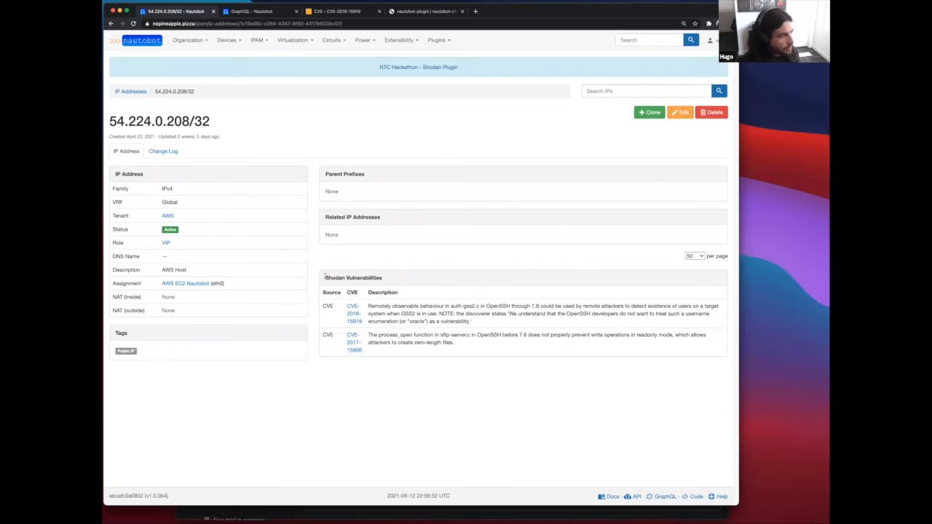
mouse_move(476, 425)
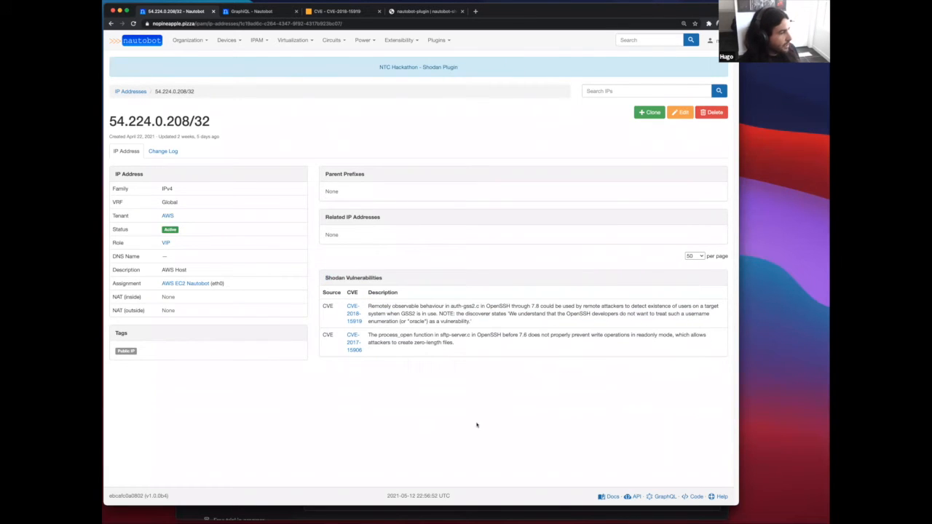
mouse_move(459, 369)
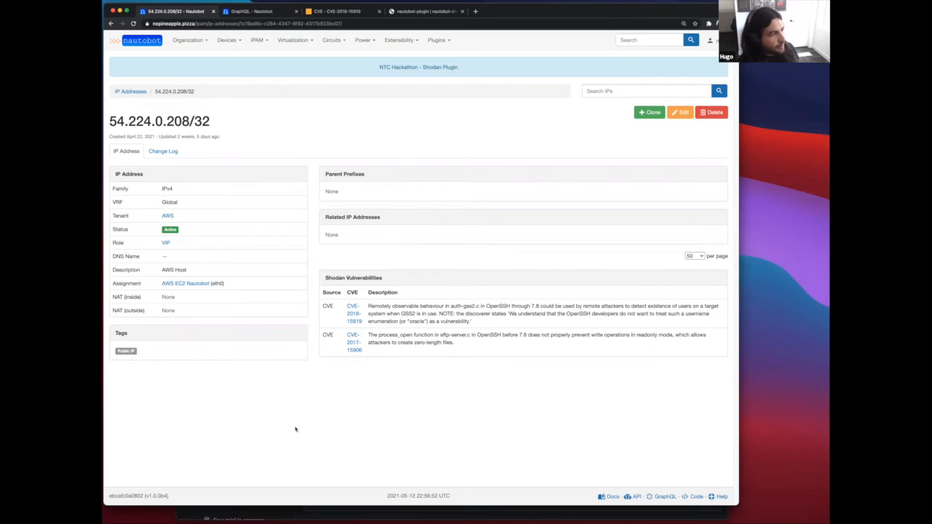
mouse_move(352, 313)
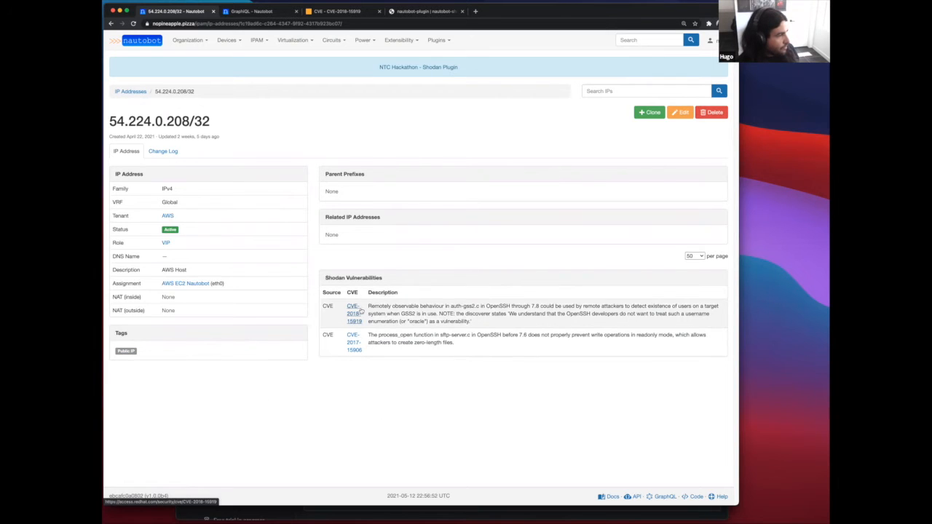
left_click(352, 313)
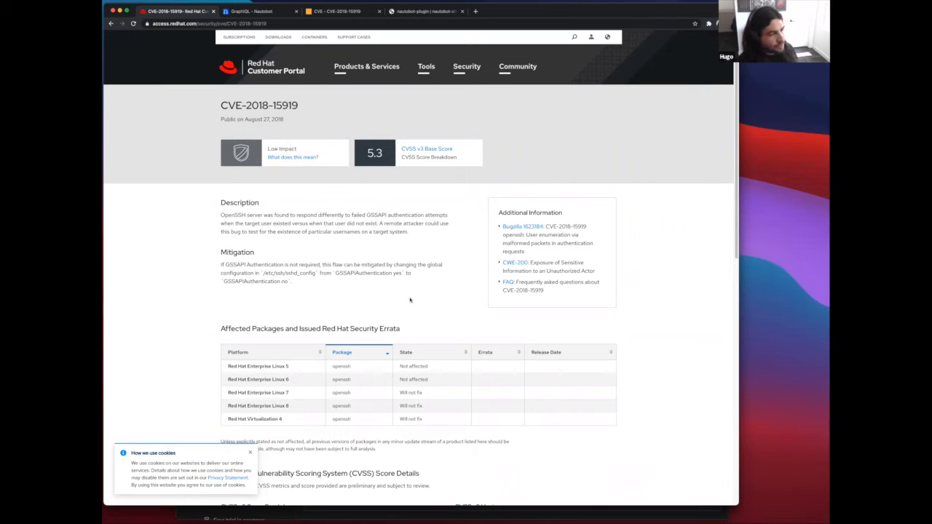
mouse_move(410, 294)
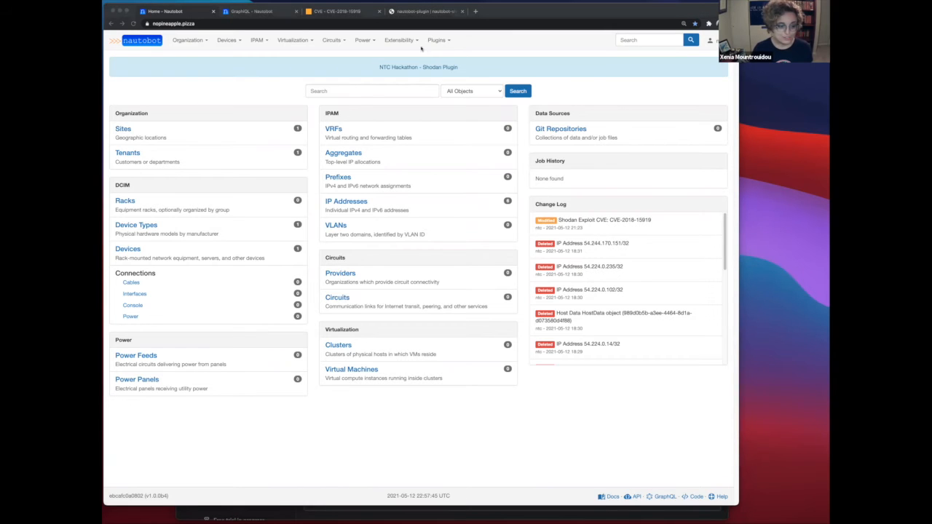
Run a shodan_exploits query returning id, description and hostdata_set ip_address host.
left_click(250, 12)
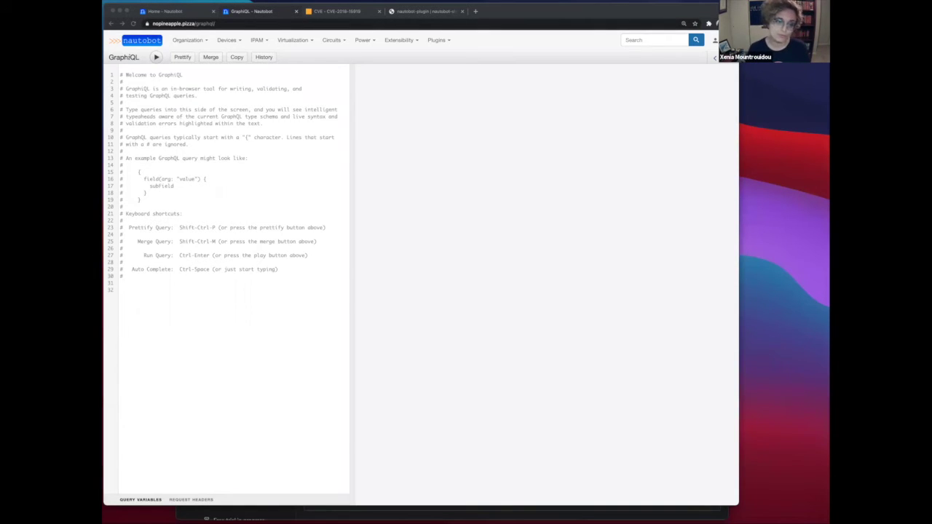
mouse_move(422, 374)
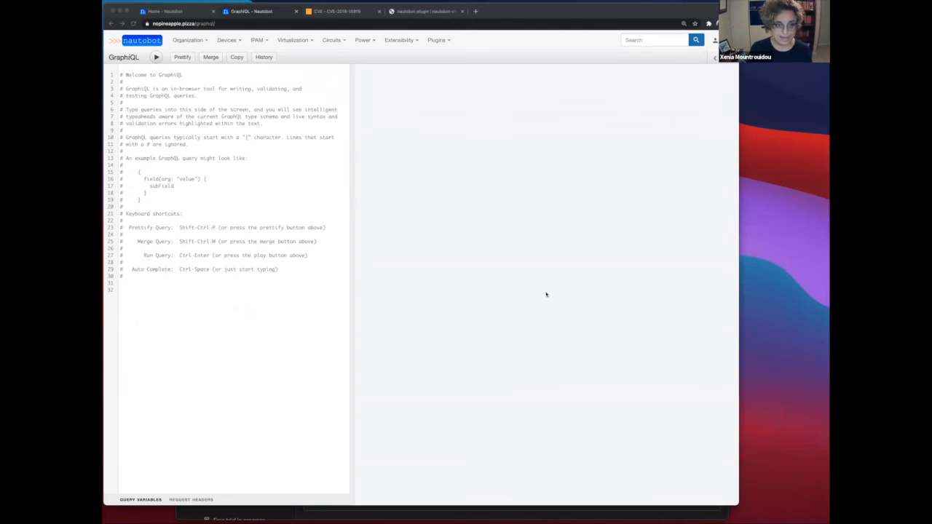
mouse_move(320, 310)
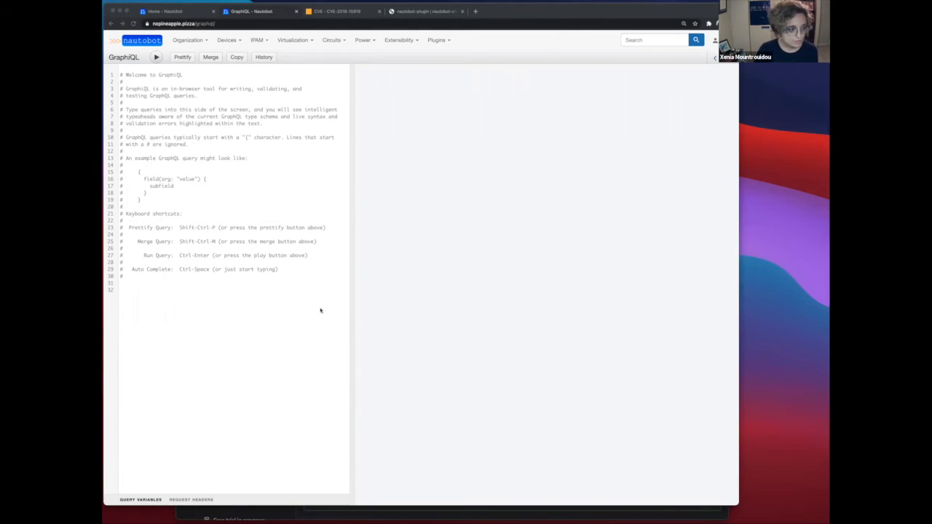
mouse_move(317, 310)
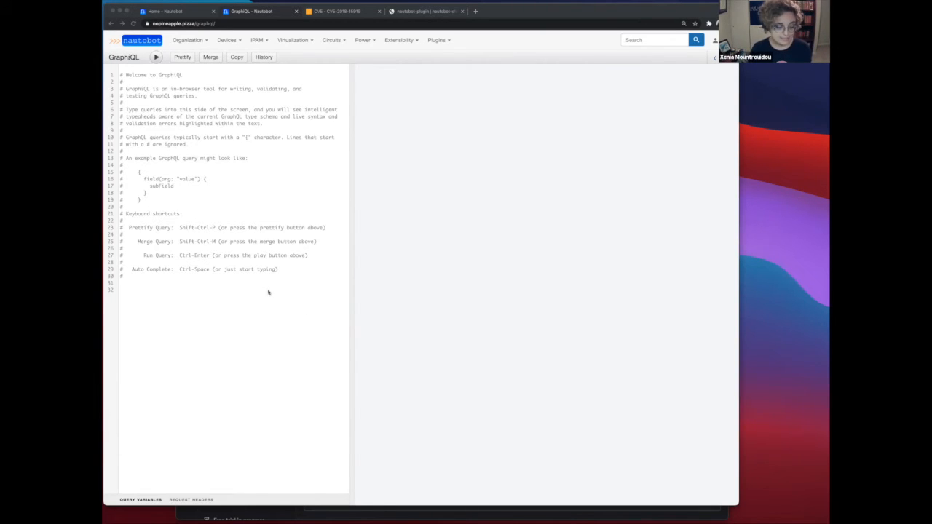
mouse_move(221, 291)
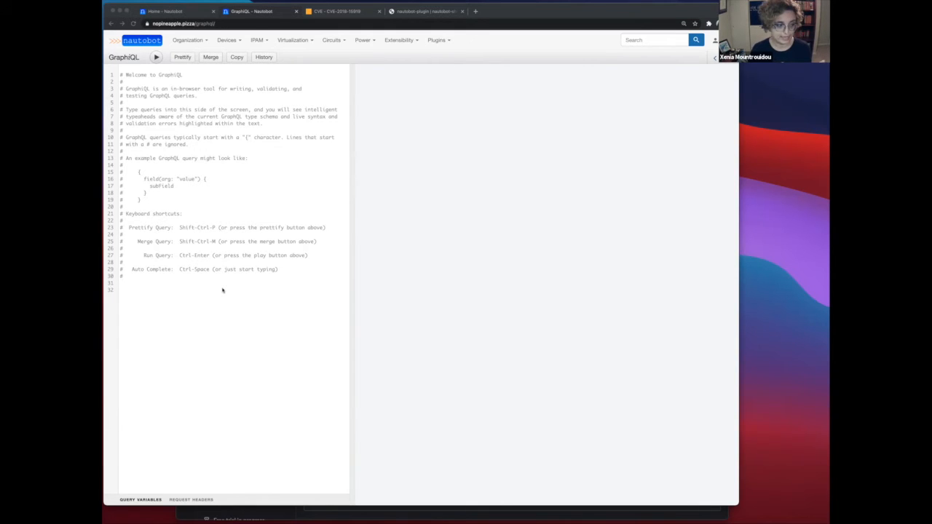
mouse_move(207, 302)
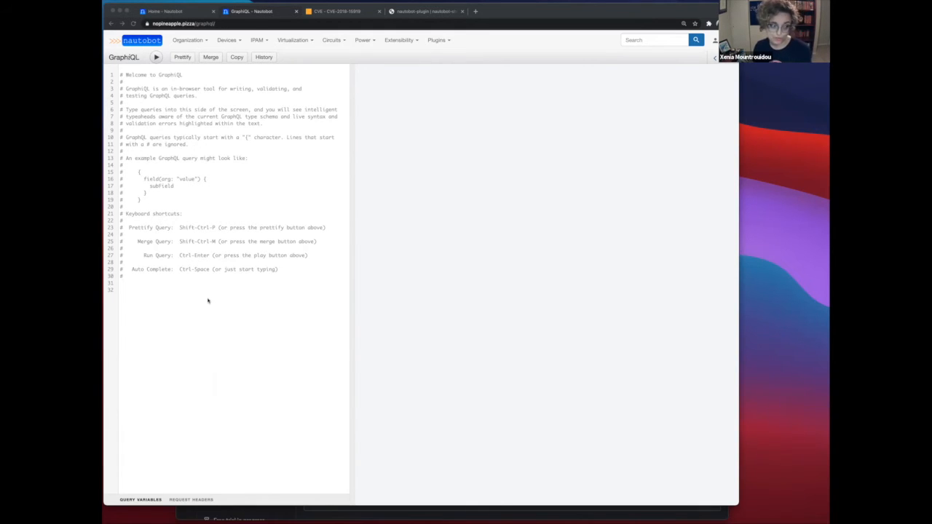
mouse_move(187, 290)
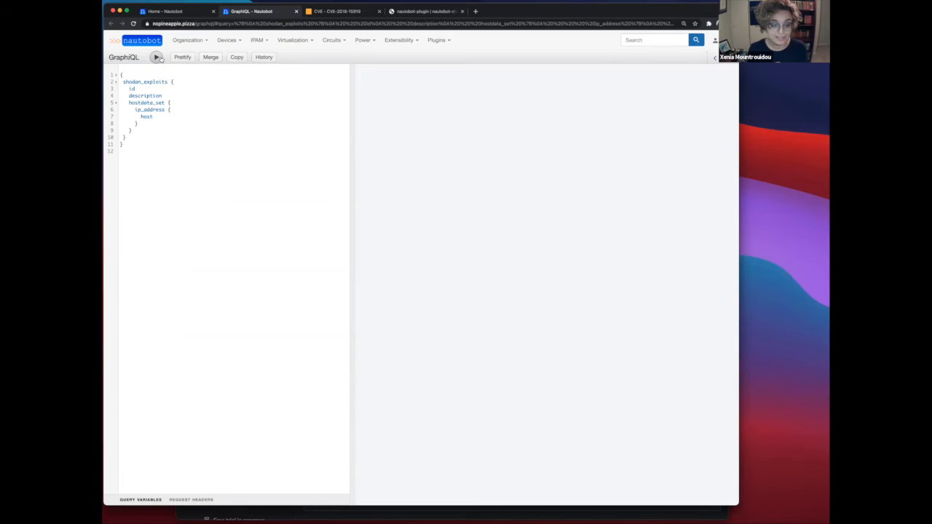
left_click(157, 59)
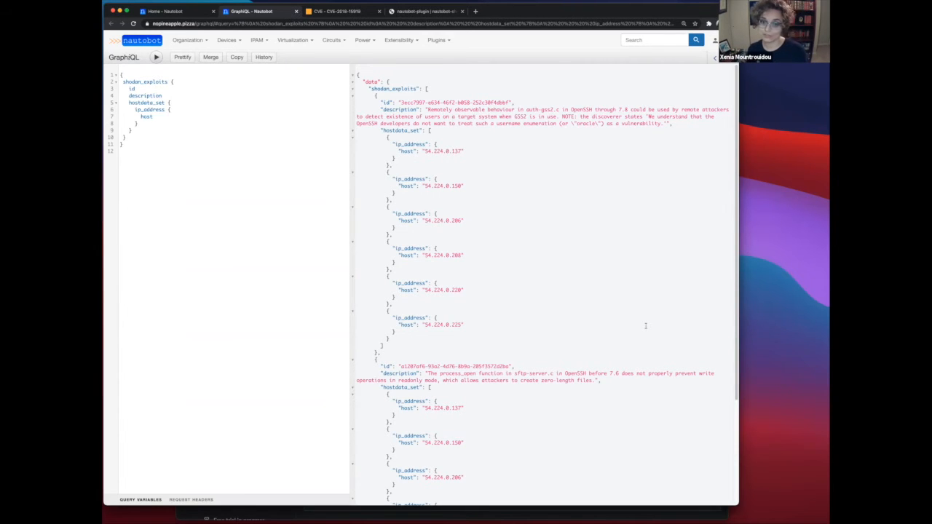
mouse_move(730, 319)
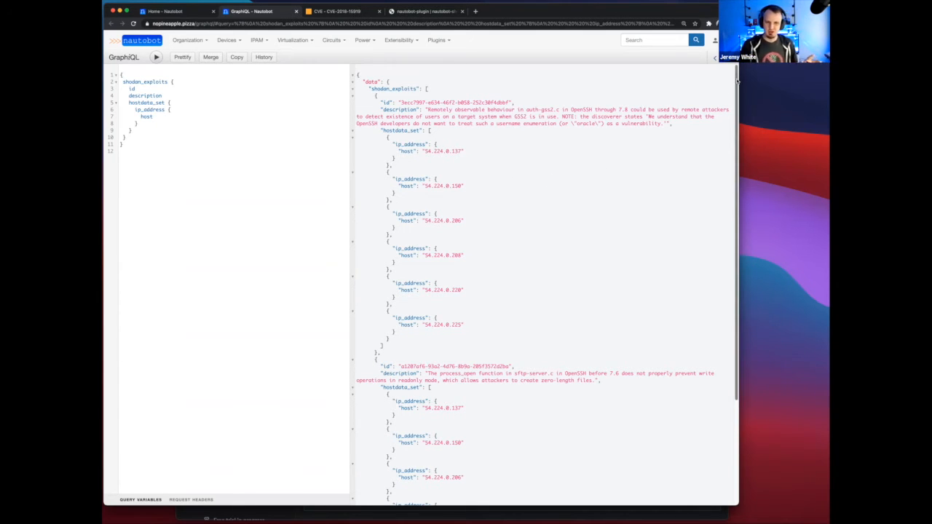
scroll("down", 3)
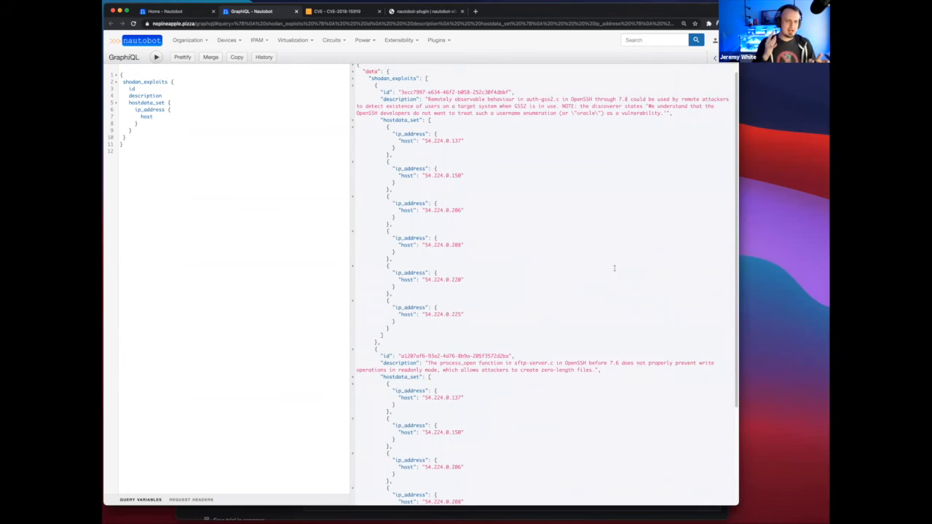
mouse_move(631, 255)
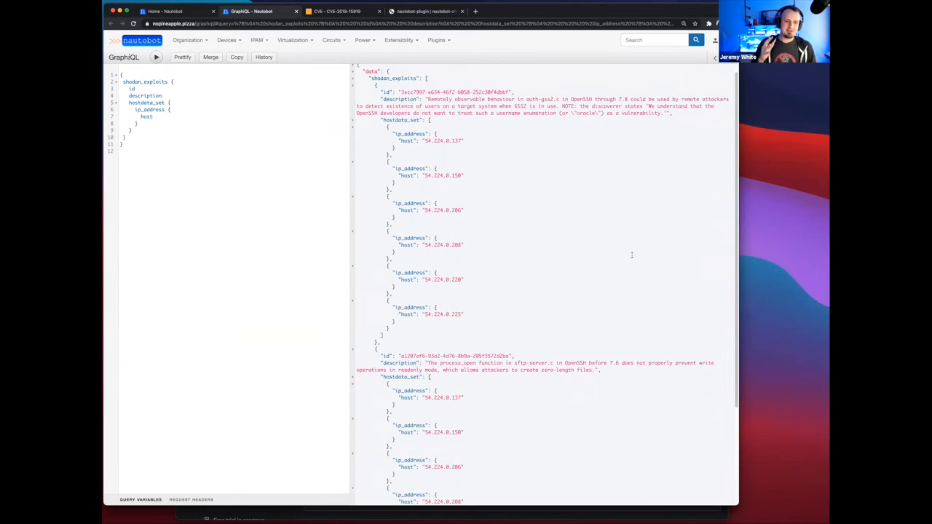
mouse_move(617, 230)
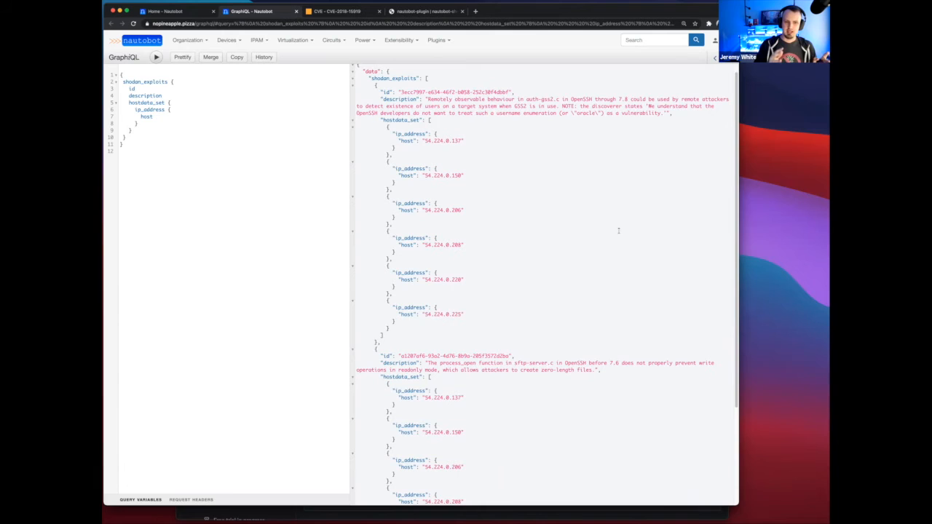
mouse_move(653, 201)
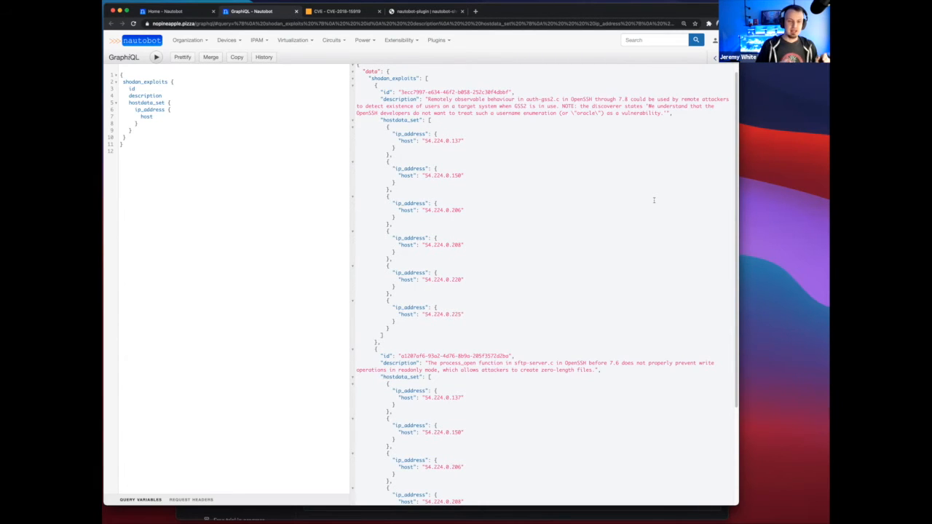
mouse_move(655, 213)
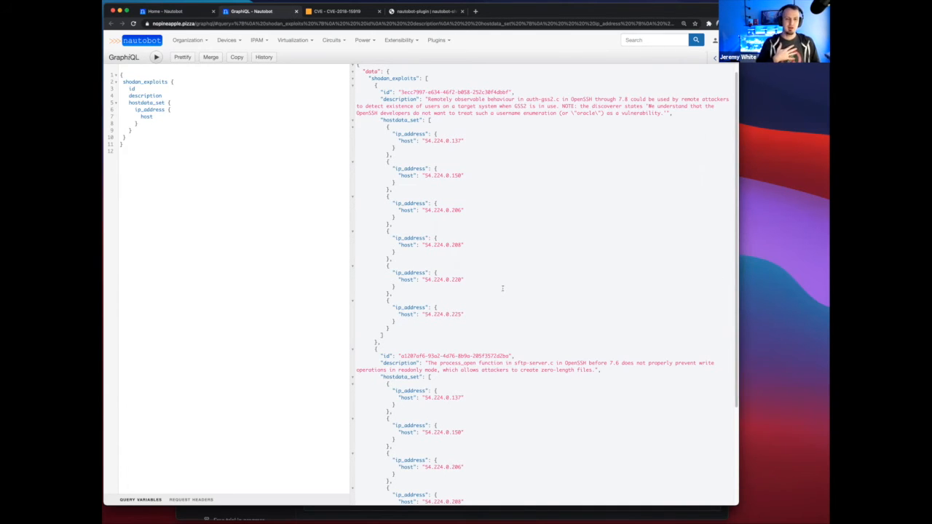
mouse_move(568, 282)
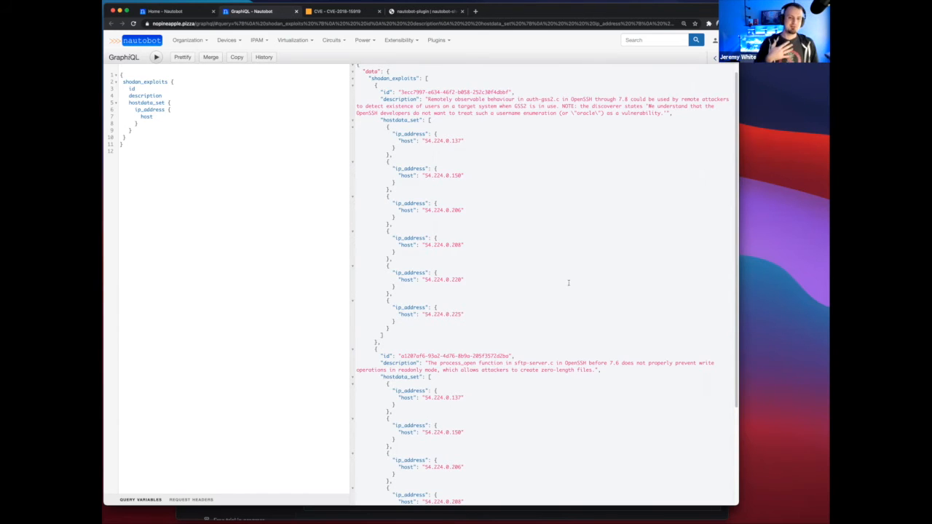
mouse_move(573, 289)
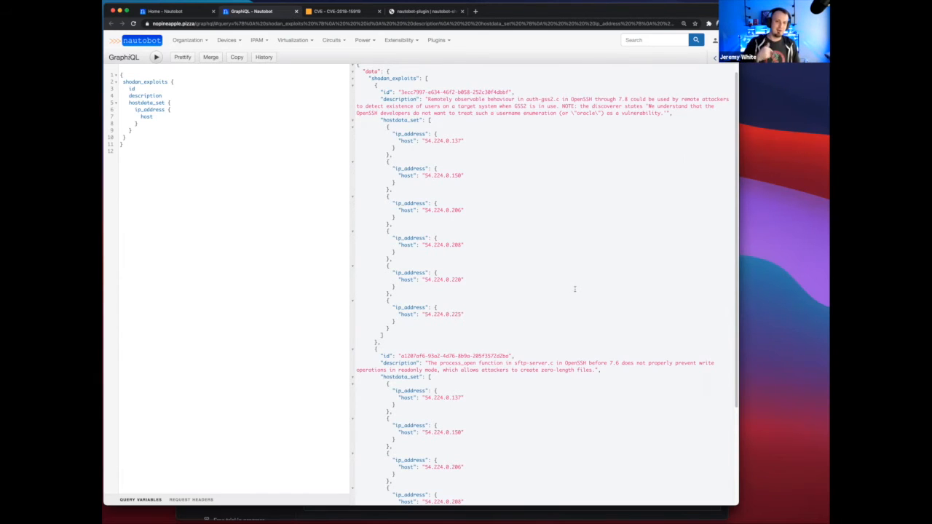
mouse_move(604, 288)
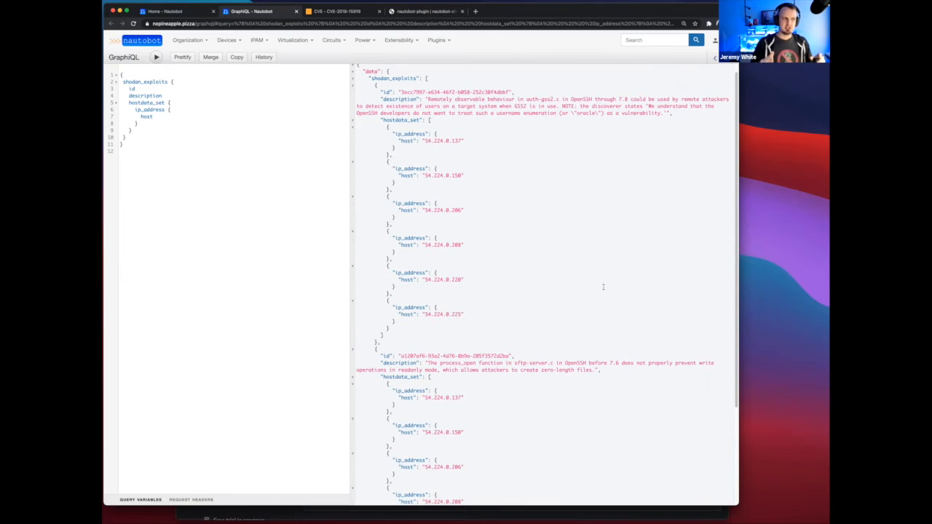
mouse_move(574, 281)
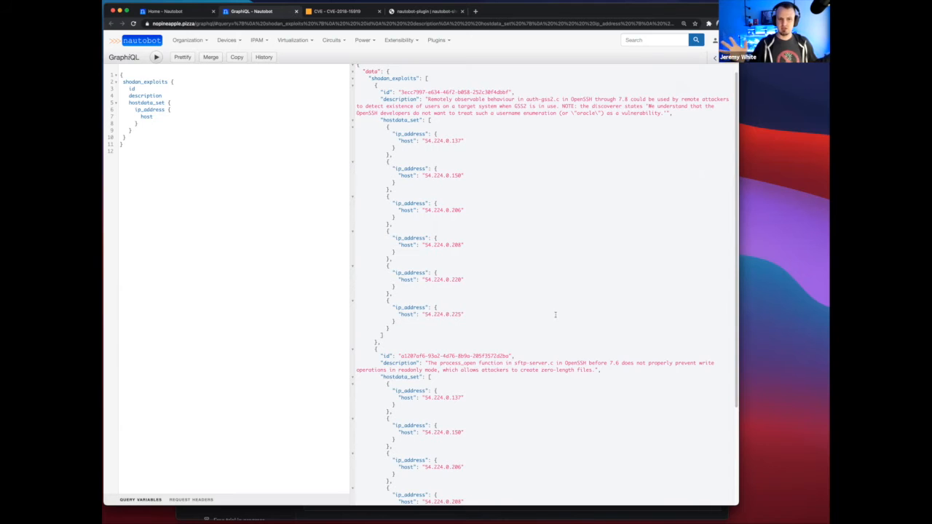
mouse_move(558, 306)
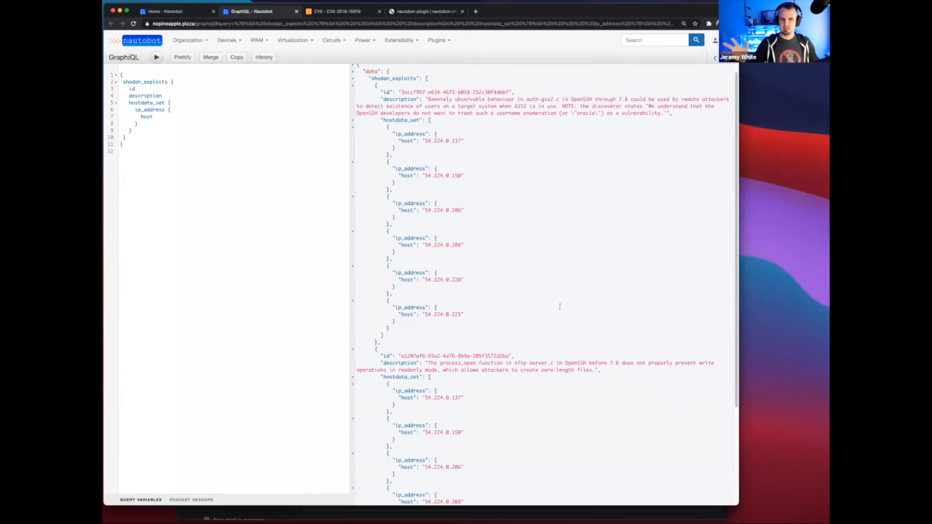
mouse_move(256, 219)
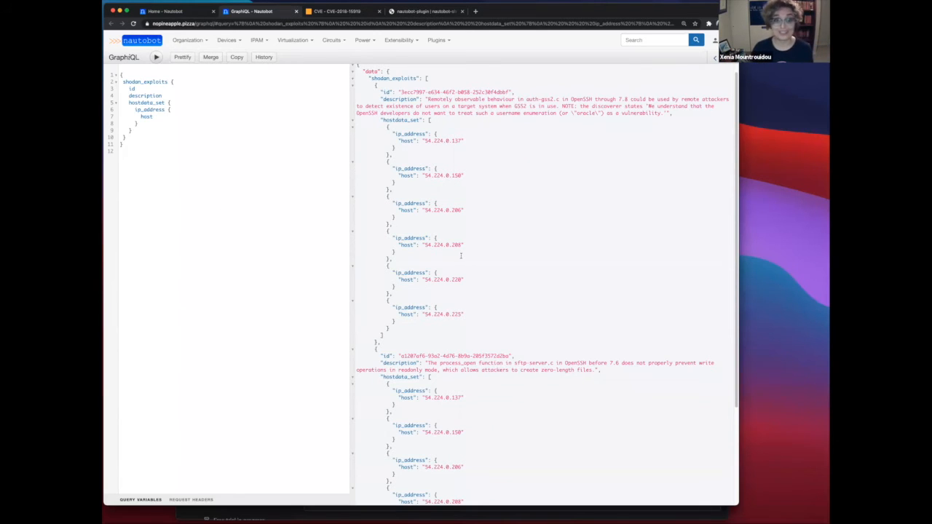
mouse_move(477, 180)
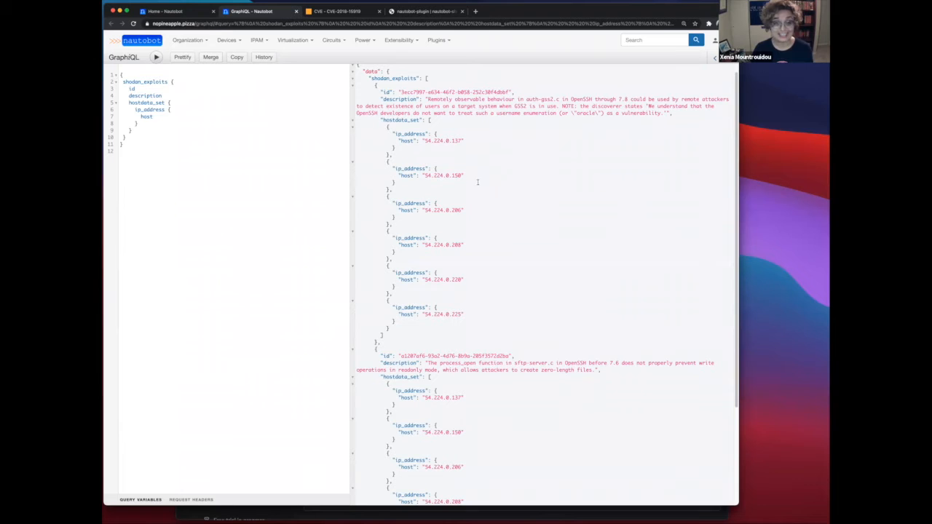
mouse_move(526, 202)
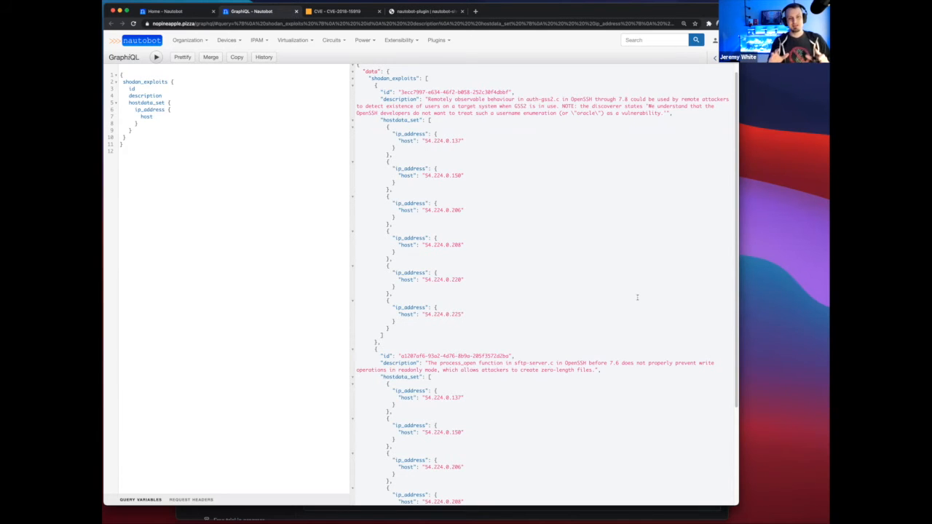
mouse_move(623, 255)
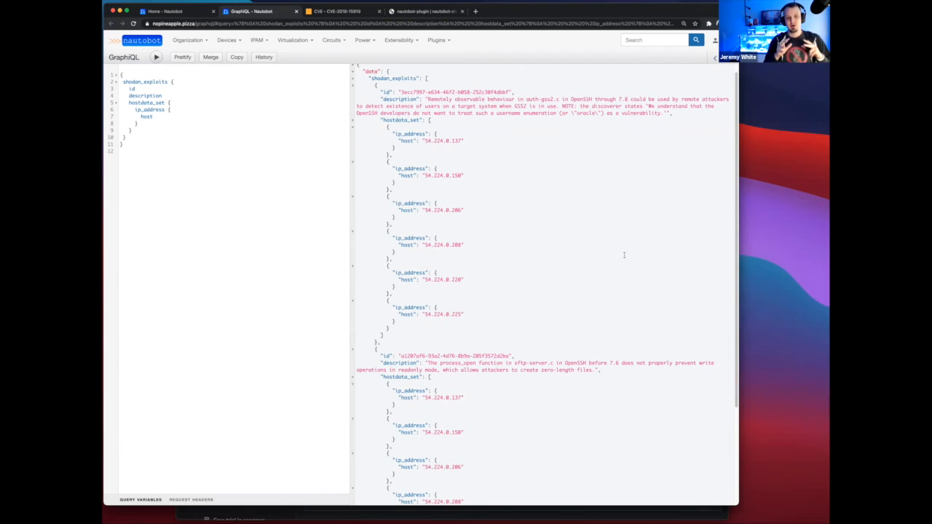
mouse_move(641, 259)
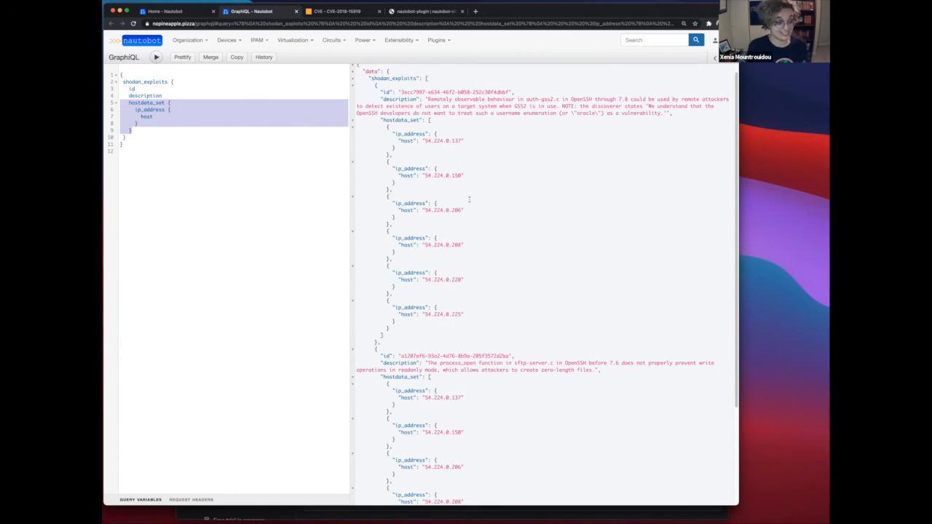
mouse_move(547, 190)
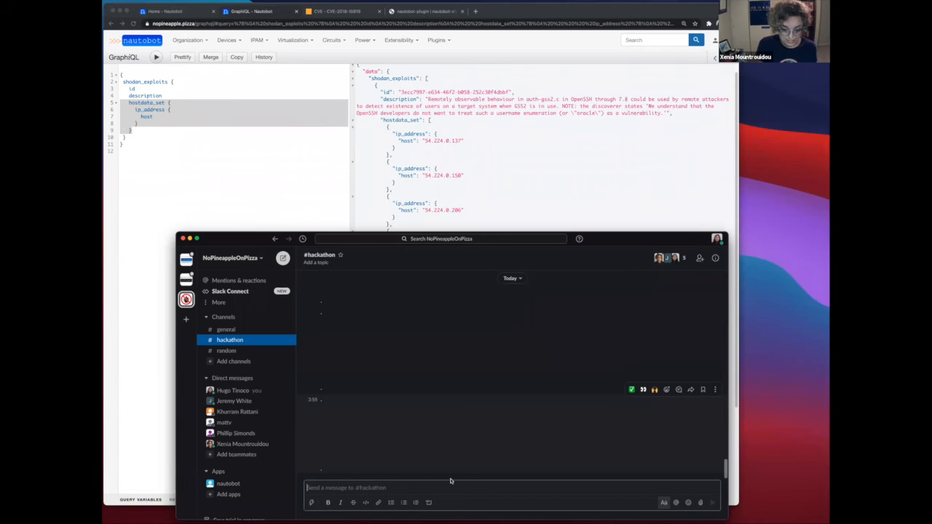
Ask the bot '/shodan get-shodan-cve CVE-2018-15919' for the IP addresses matching that CVE.
type("/shodan")
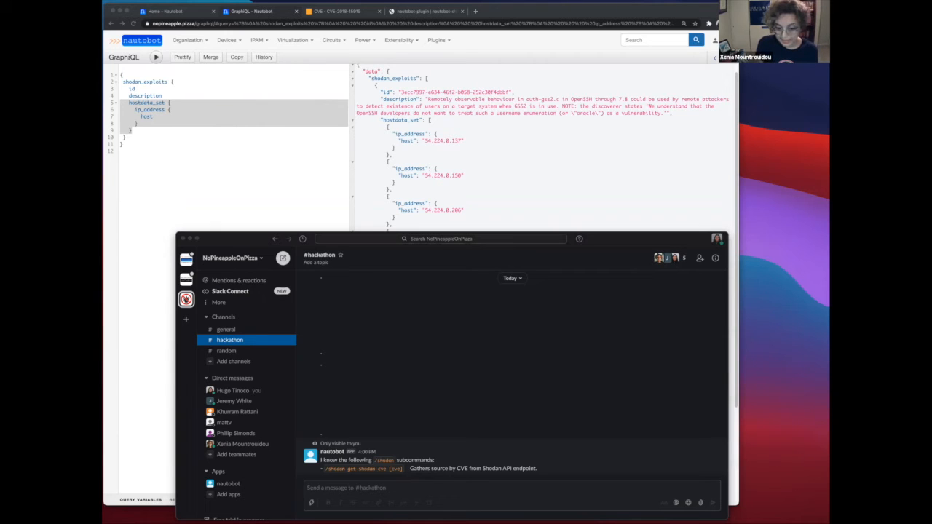
mouse_move(404, 471)
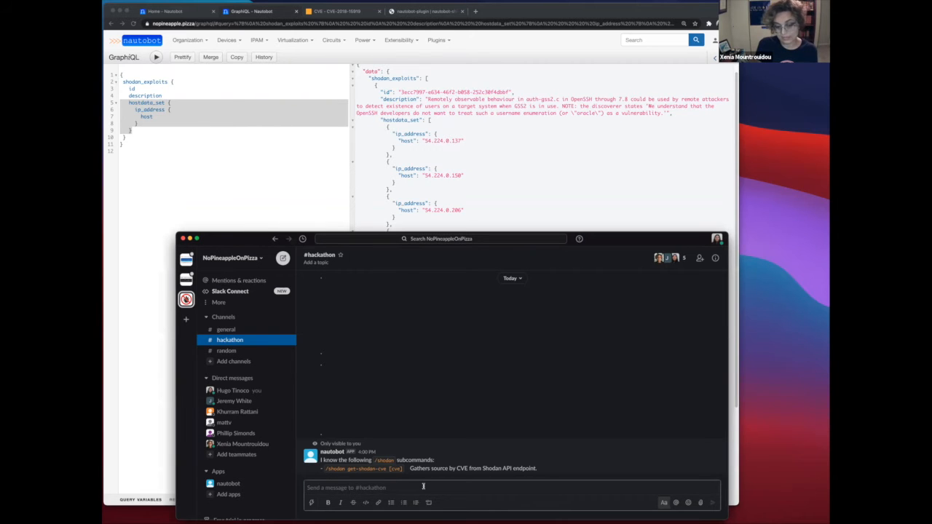
type("/shodan get-shodan-cve CVE-2018-15919")
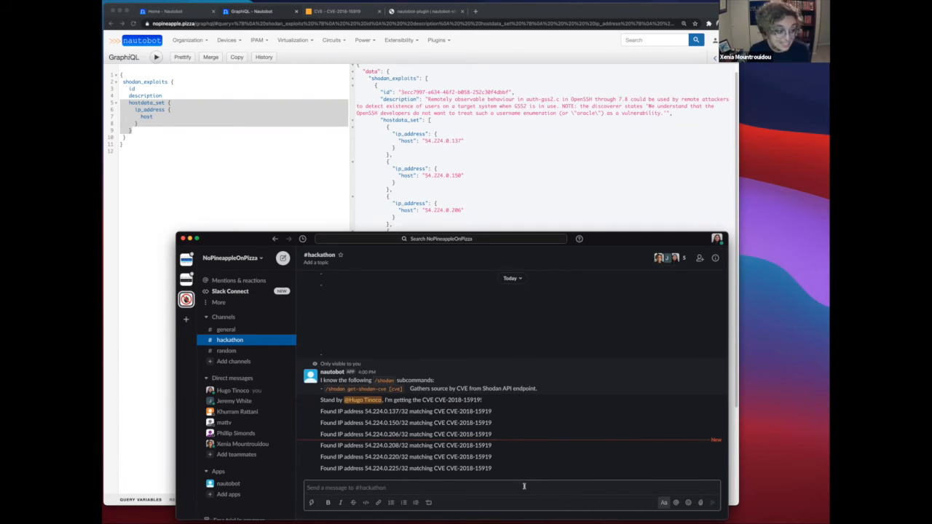
mouse_move(498, 486)
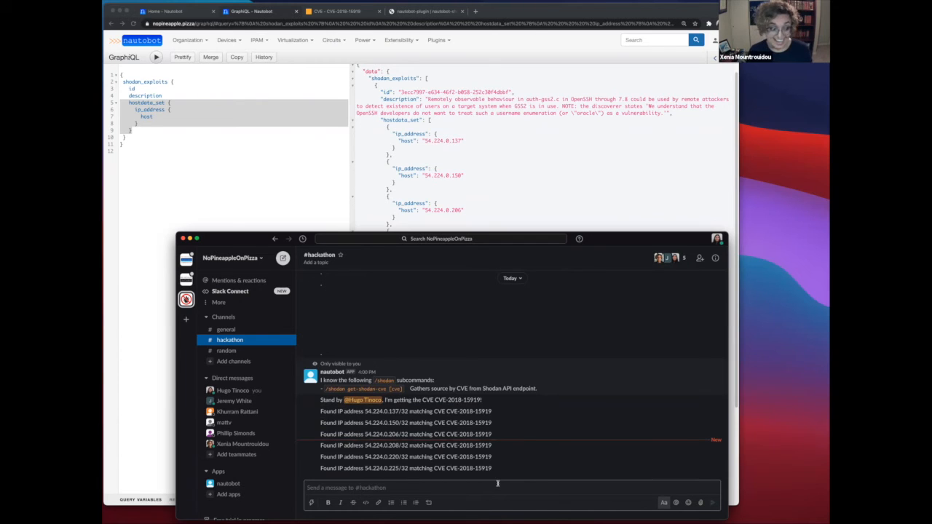
mouse_move(537, 486)
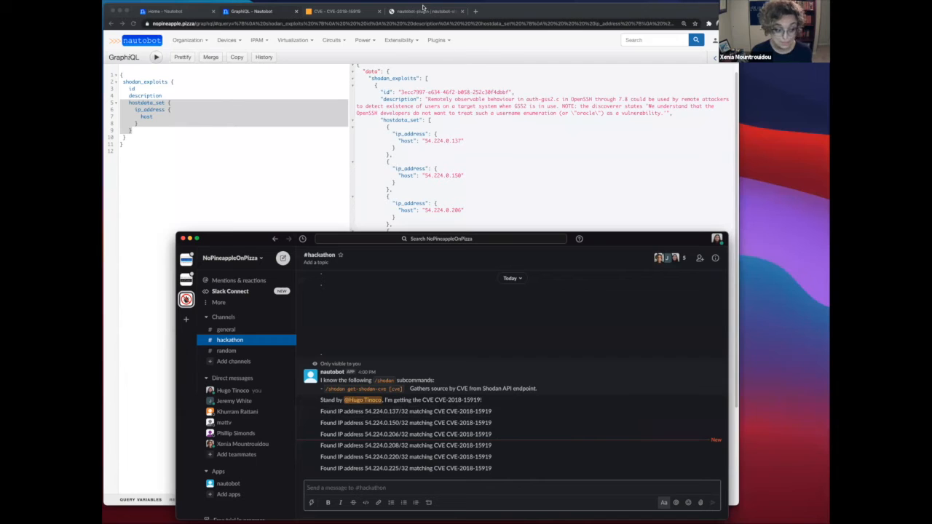
Read through the plugin's Installation, Usage and cron setup documentation.
left_click(428, 10)
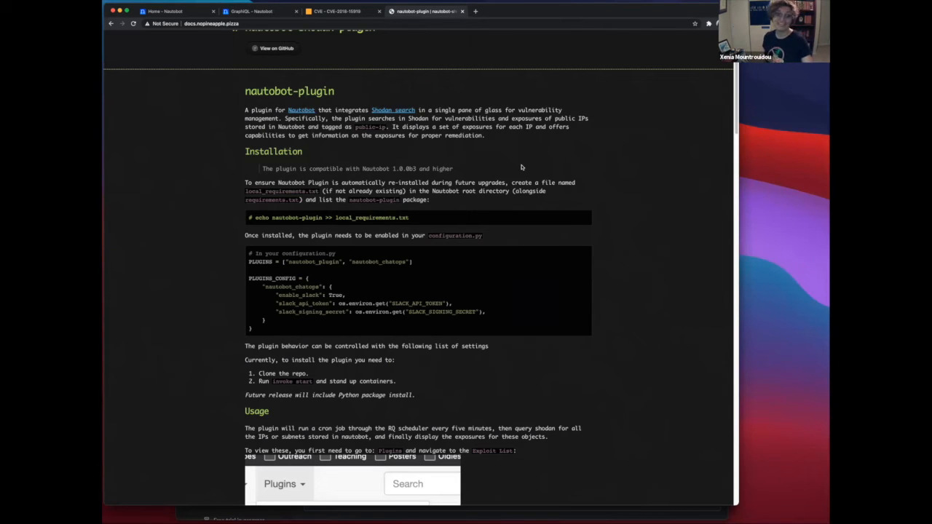
mouse_move(524, 150)
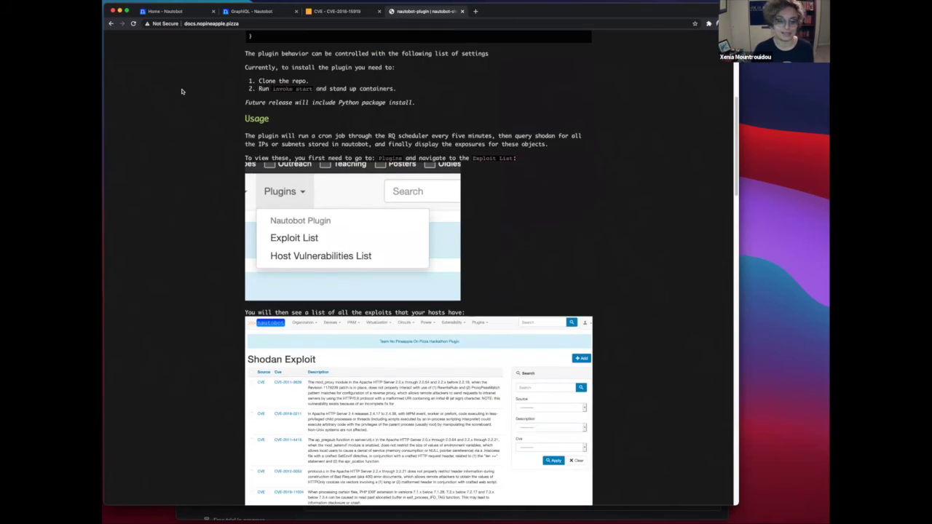
scroll("down", 3)
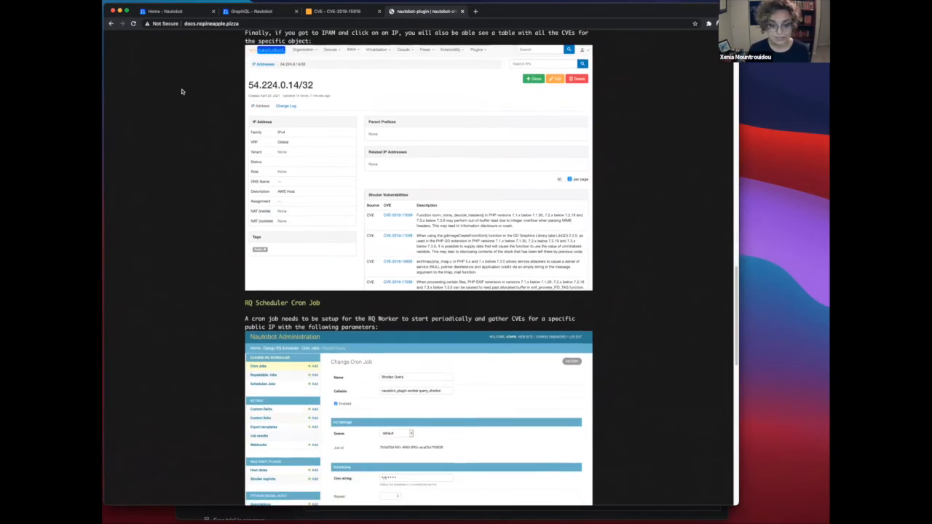
scroll("down", 3)
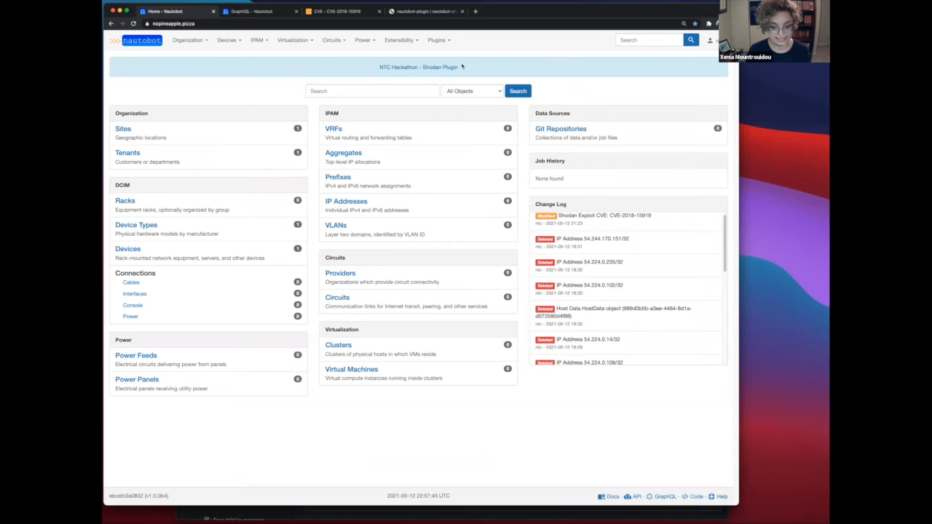
Show the Shodan Host Vulnerabilities list of six IP addresses with two CVEs each.
left_click(448, 41)
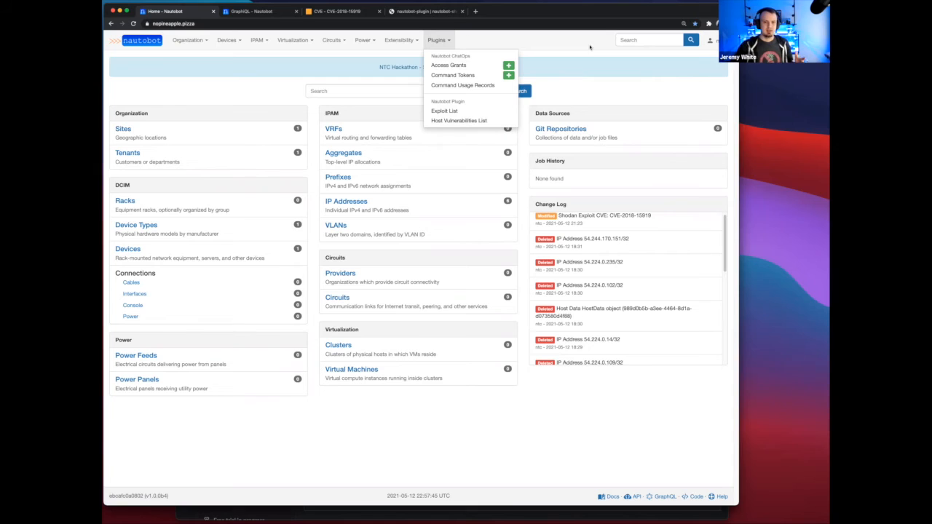
mouse_move(601, 66)
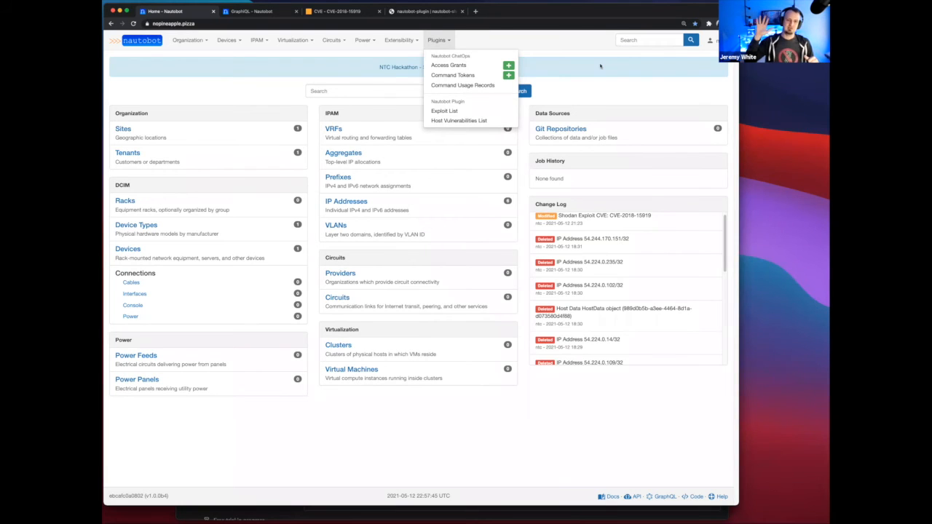
mouse_move(543, 117)
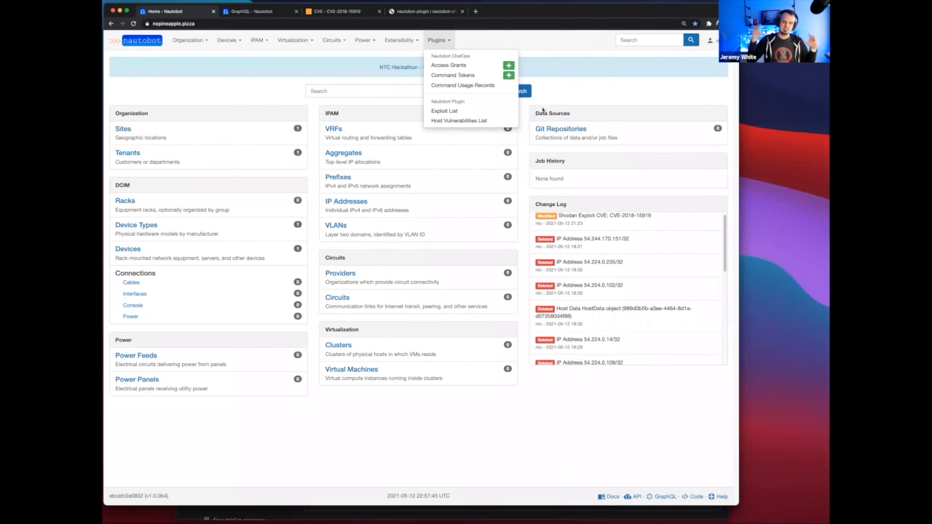
left_click(458, 120)
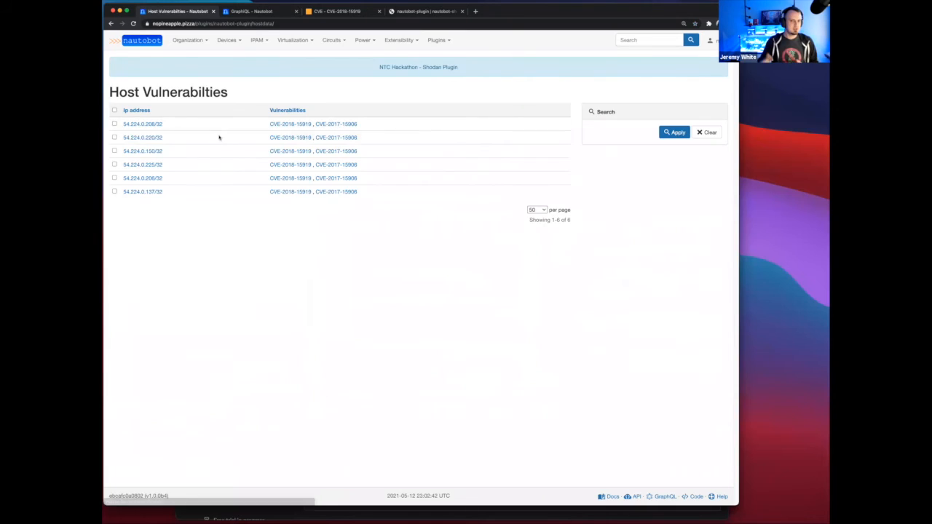
left_click(142, 123)
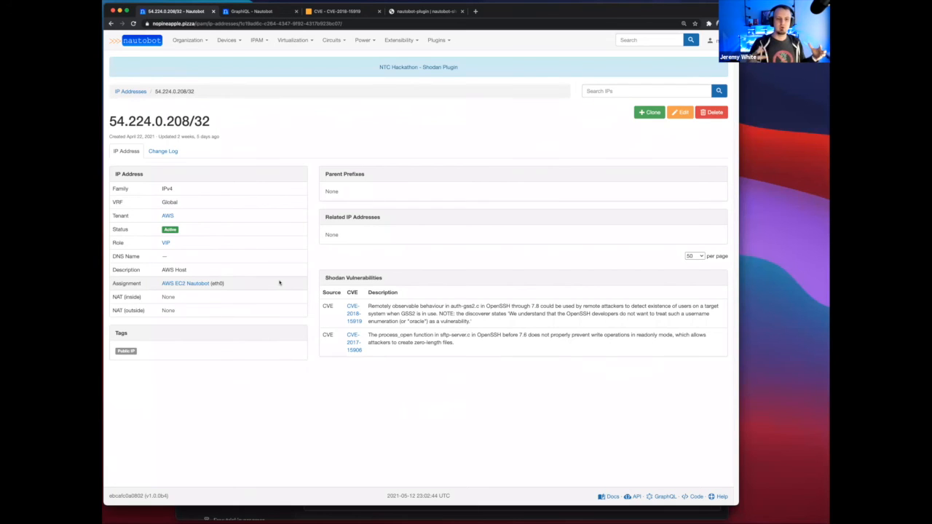
mouse_move(415, 211)
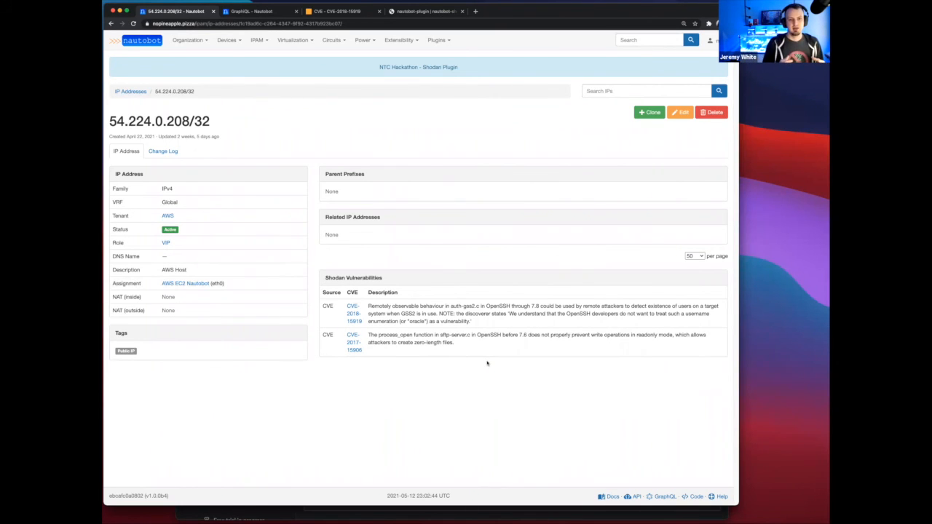
mouse_move(492, 416)
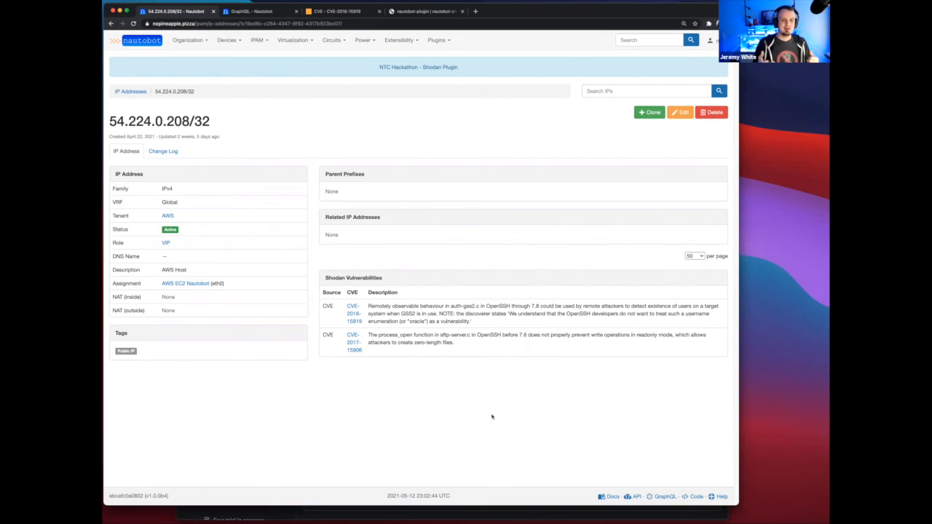
mouse_move(509, 404)
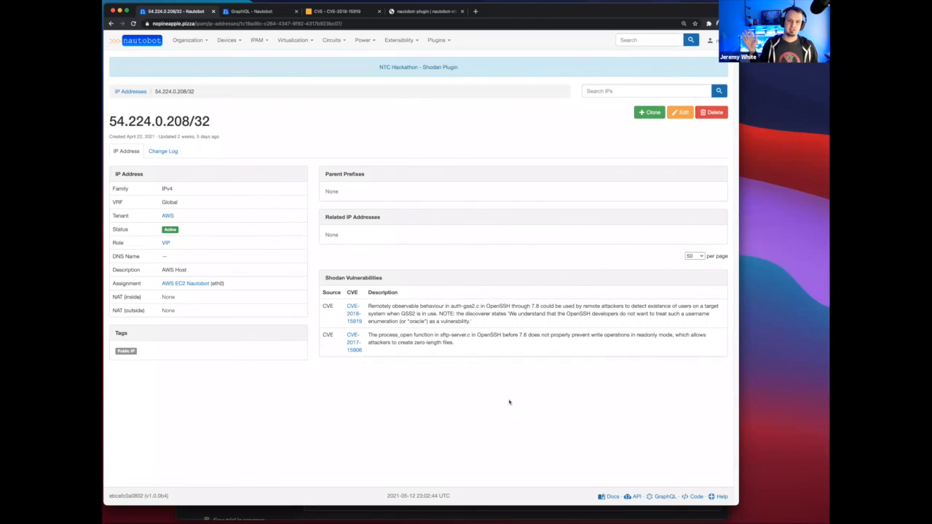
mouse_move(620, 273)
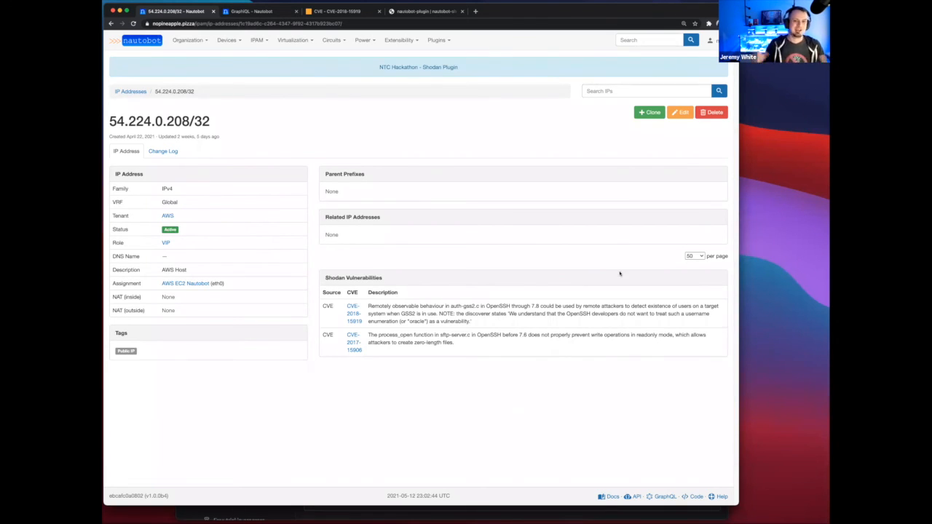
mouse_move(596, 265)
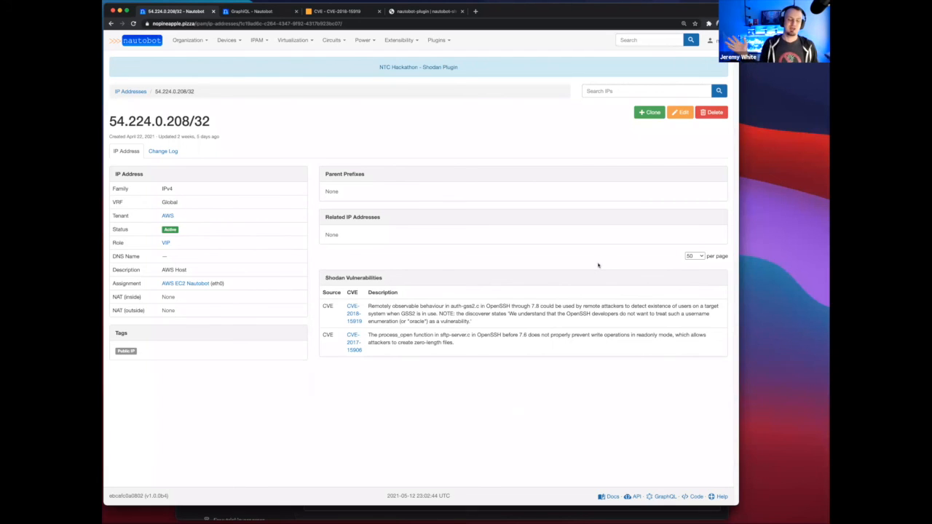
mouse_move(580, 272)
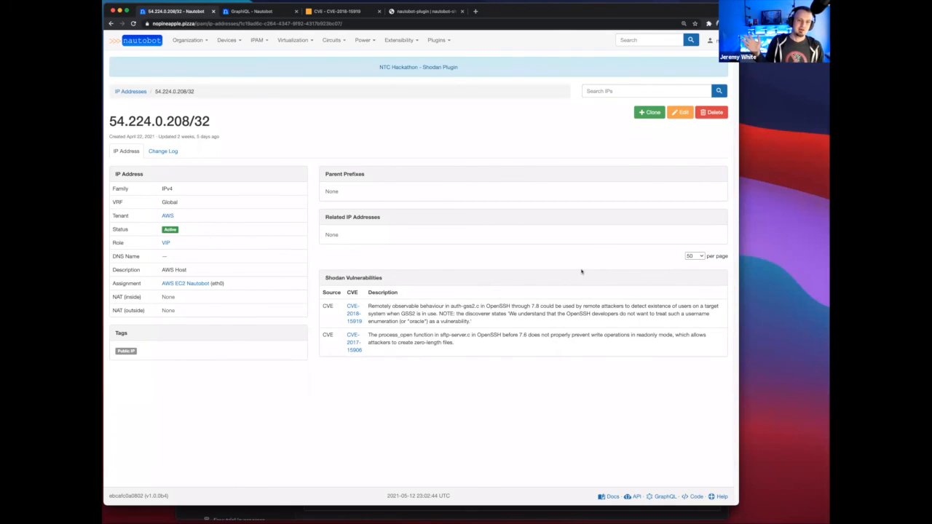
mouse_move(588, 275)
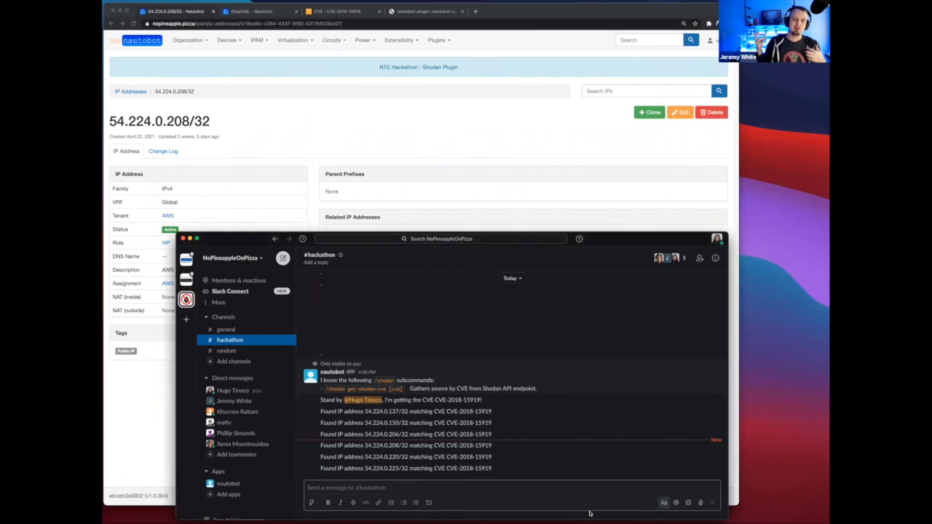
mouse_move(606, 472)
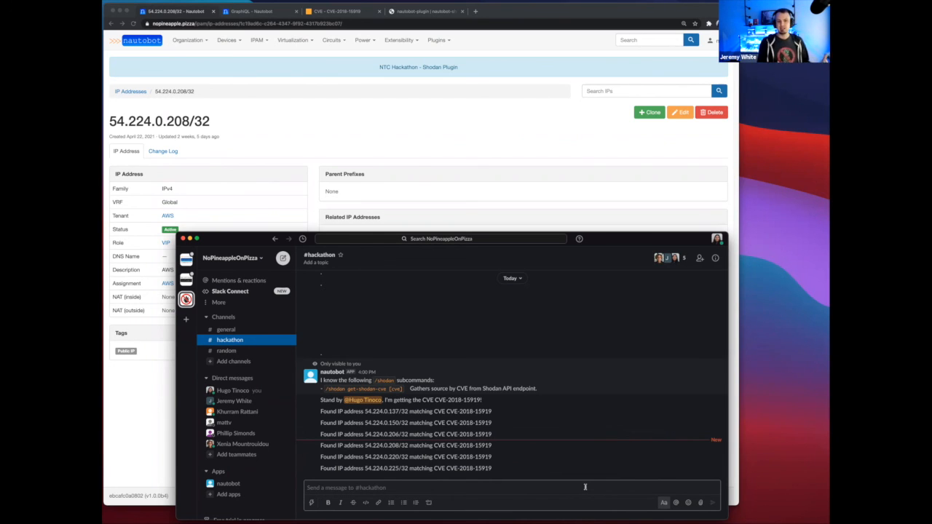
mouse_move(597, 491)
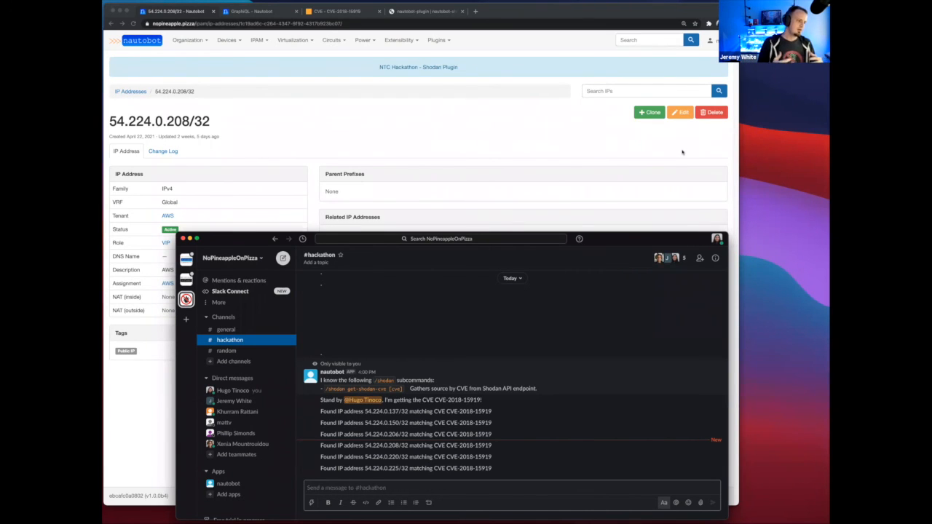
mouse_move(788, 172)
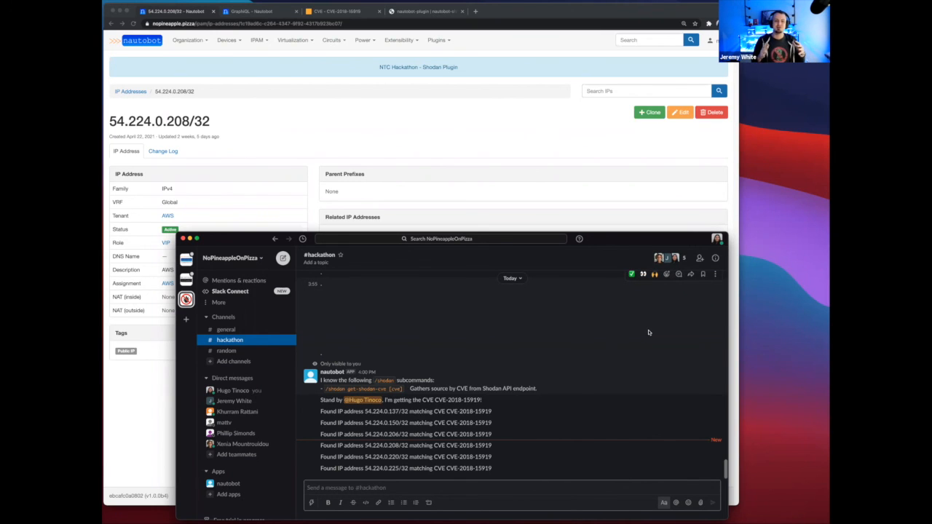
mouse_move(652, 341)
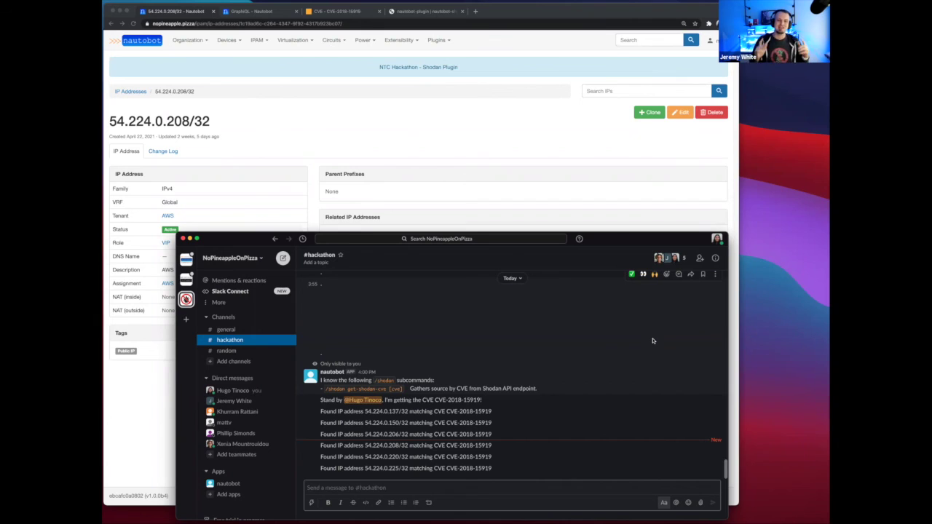
mouse_move(656, 329)
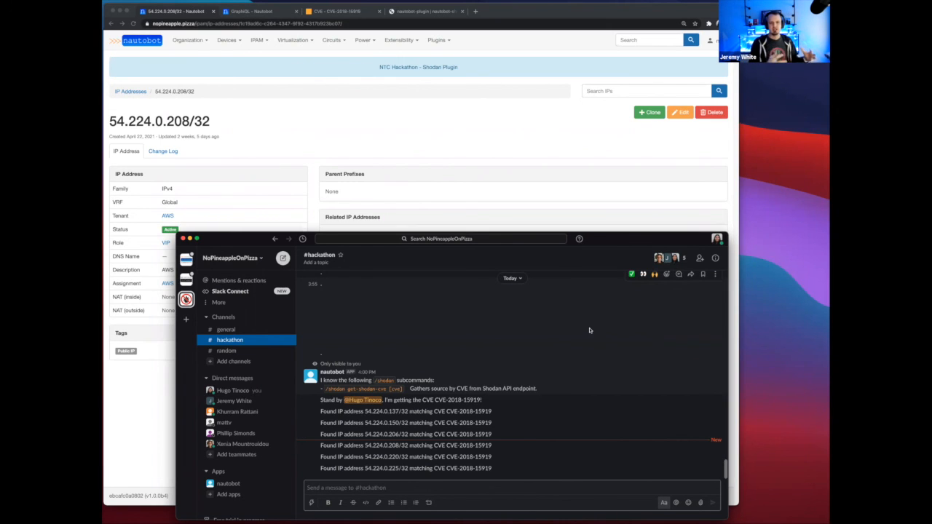
mouse_move(591, 322)
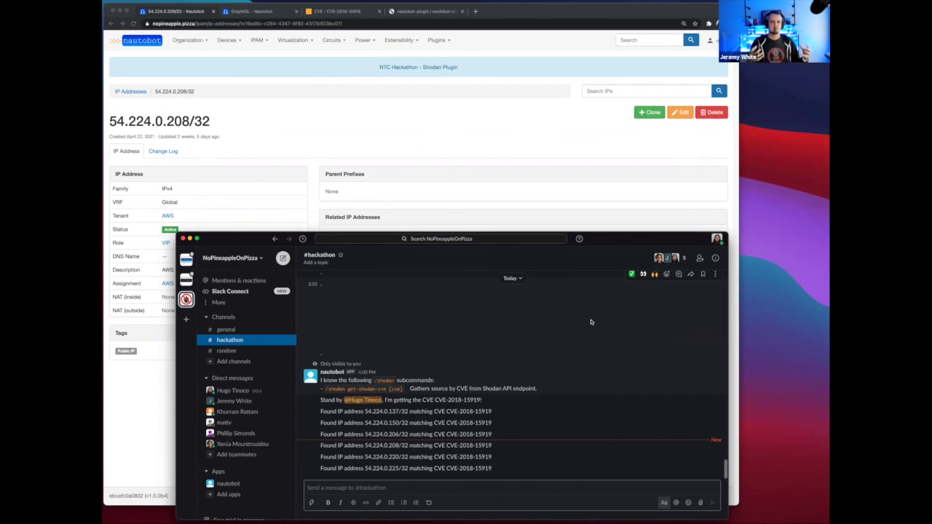
mouse_move(597, 327)
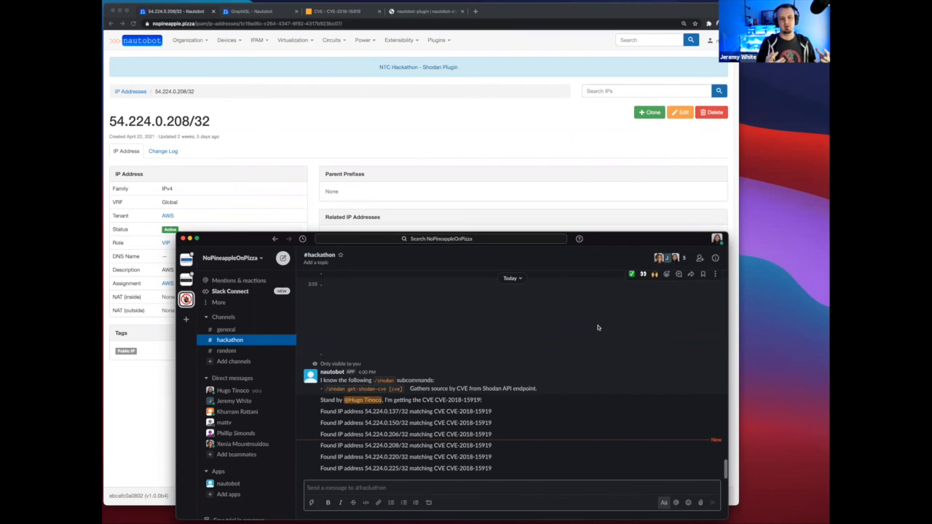
mouse_move(604, 294)
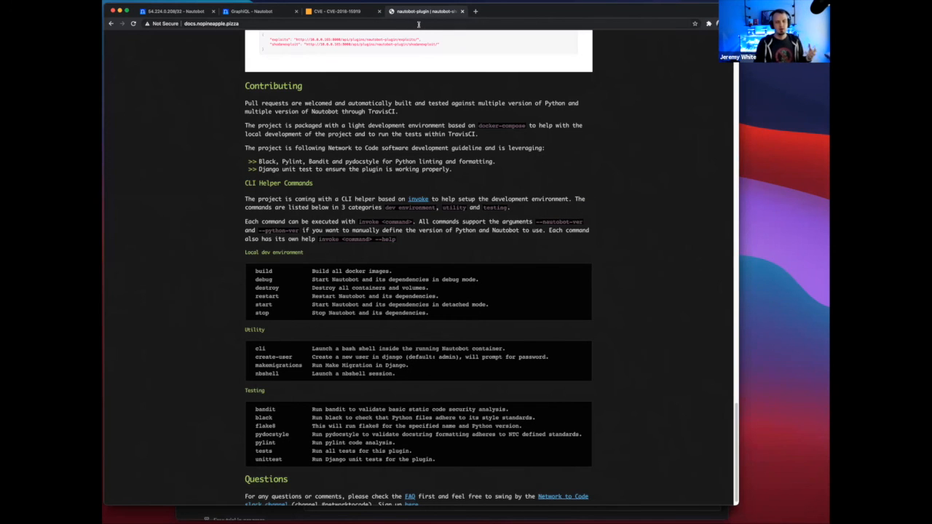
mouse_move(586, 213)
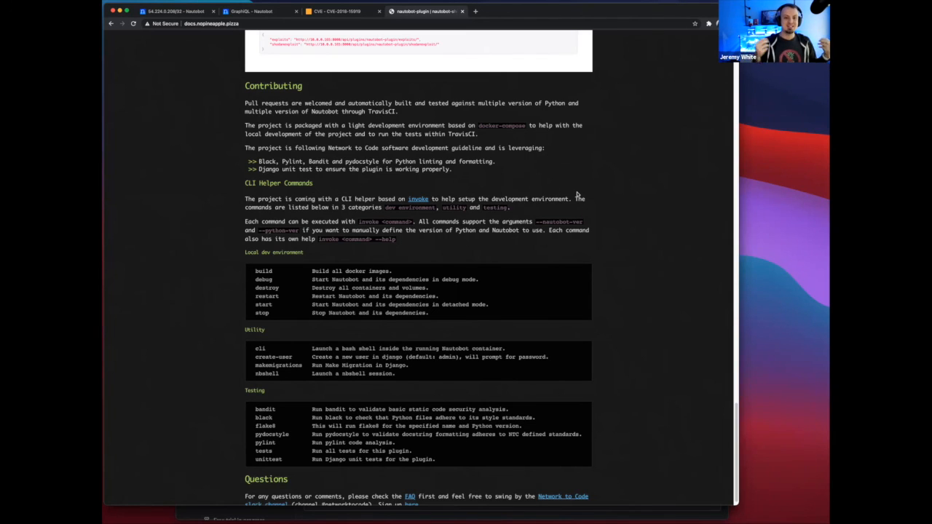
mouse_move(557, 393)
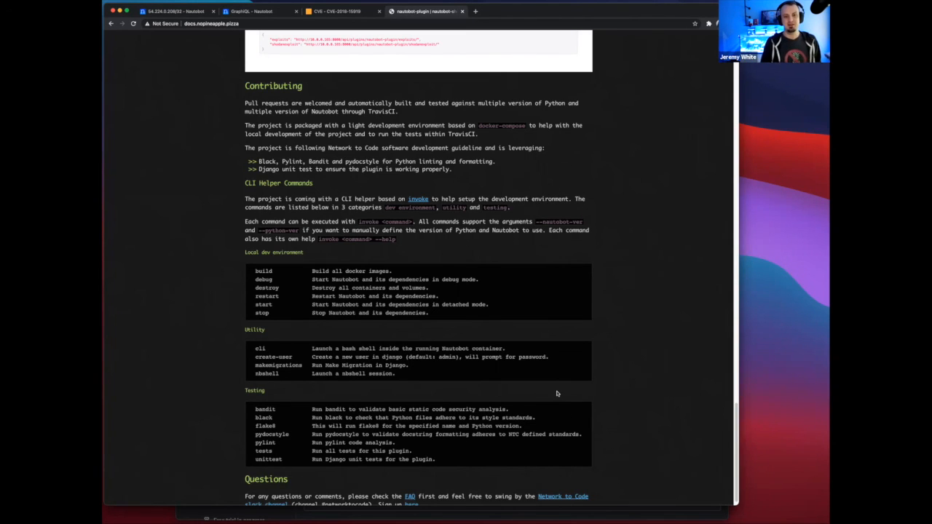
mouse_move(562, 387)
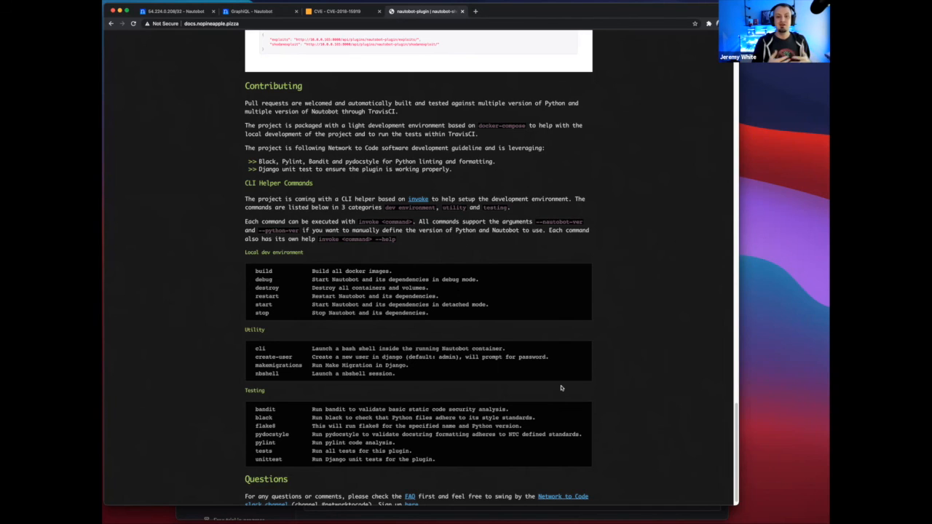
mouse_move(564, 380)
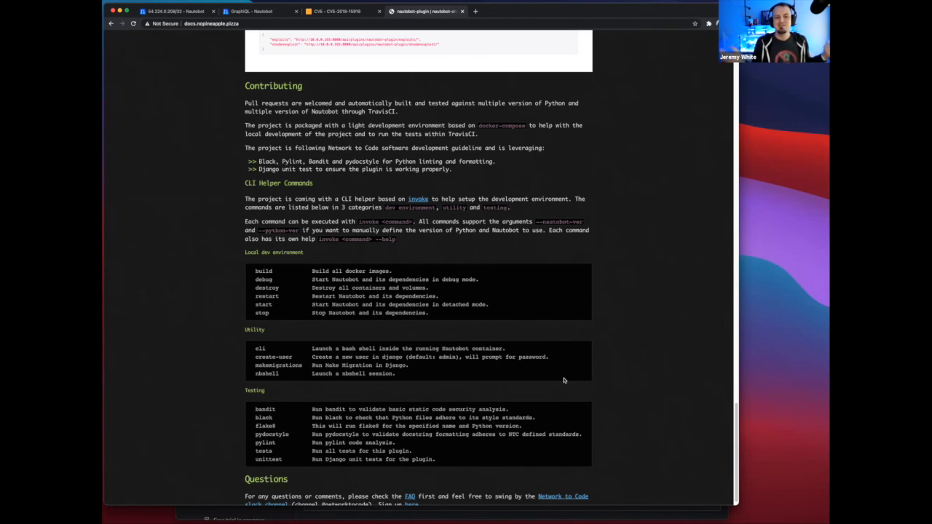
mouse_move(562, 376)
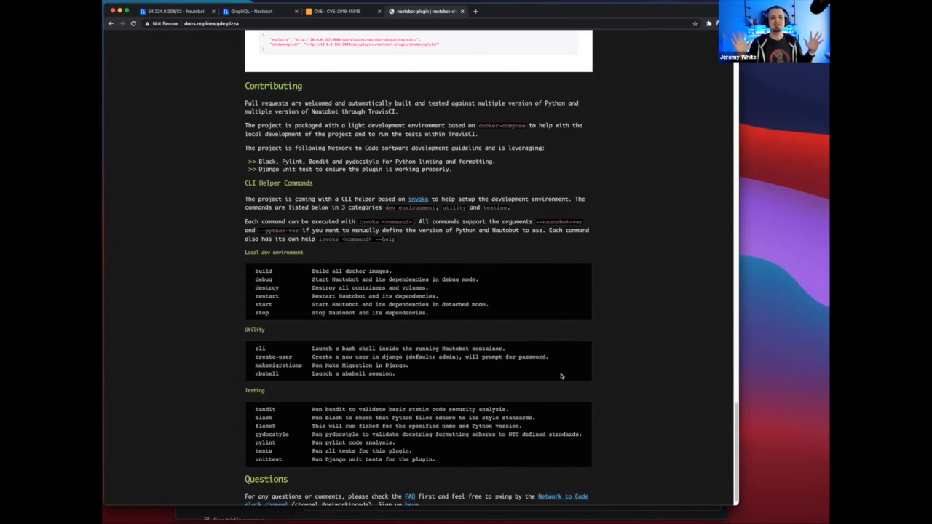
mouse_move(575, 370)
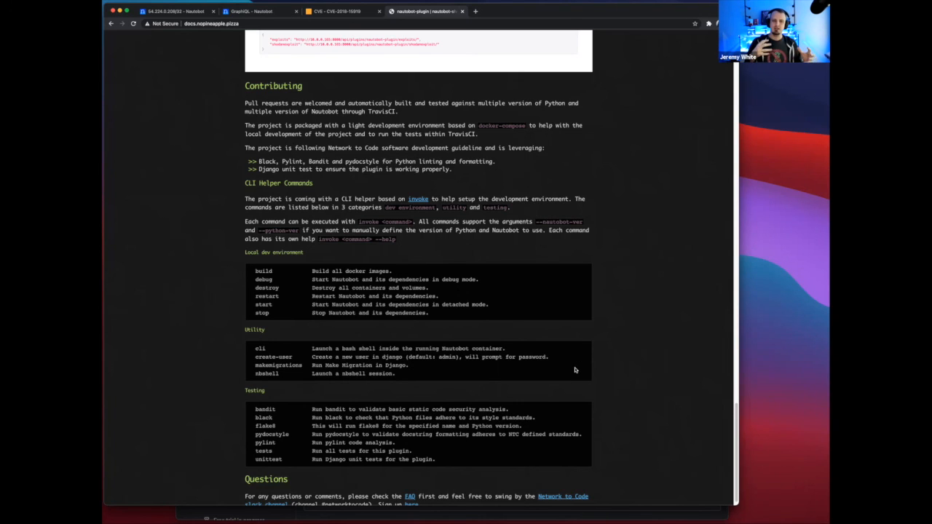